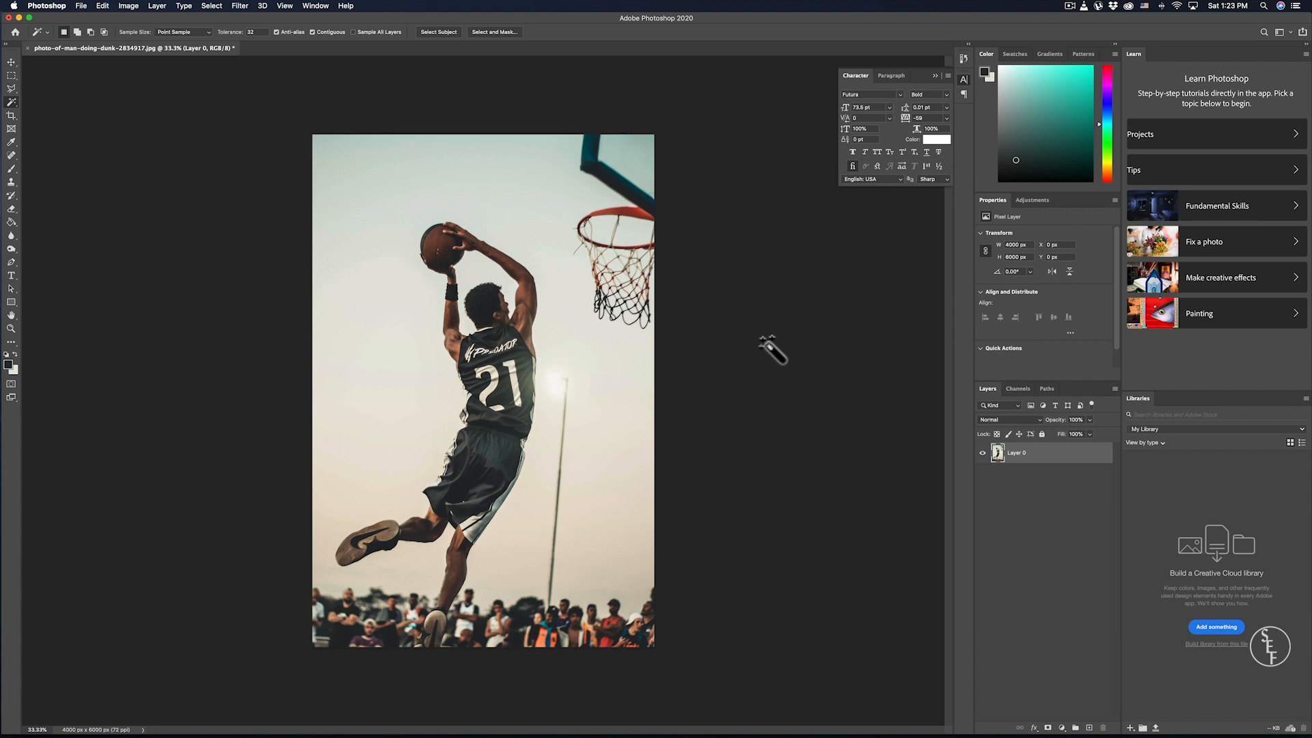
mouse_move(457, 199)
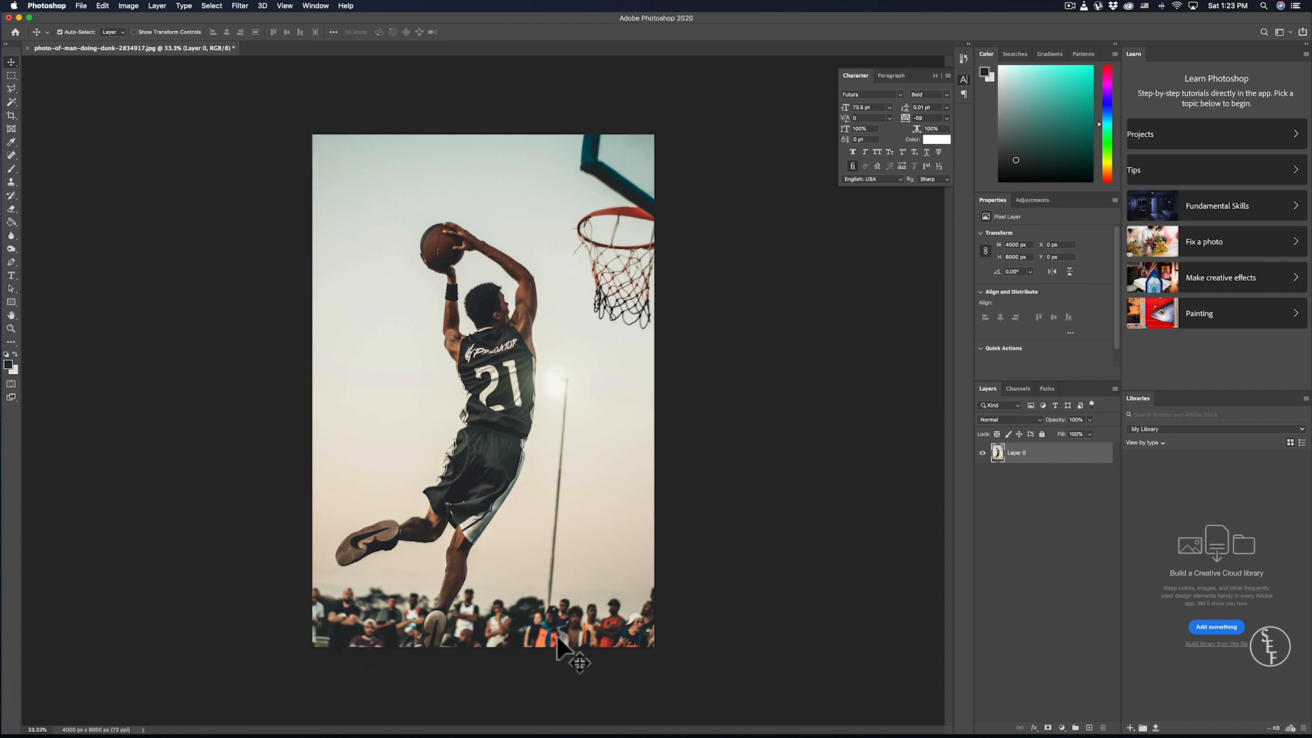
mouse_move(299, 448)
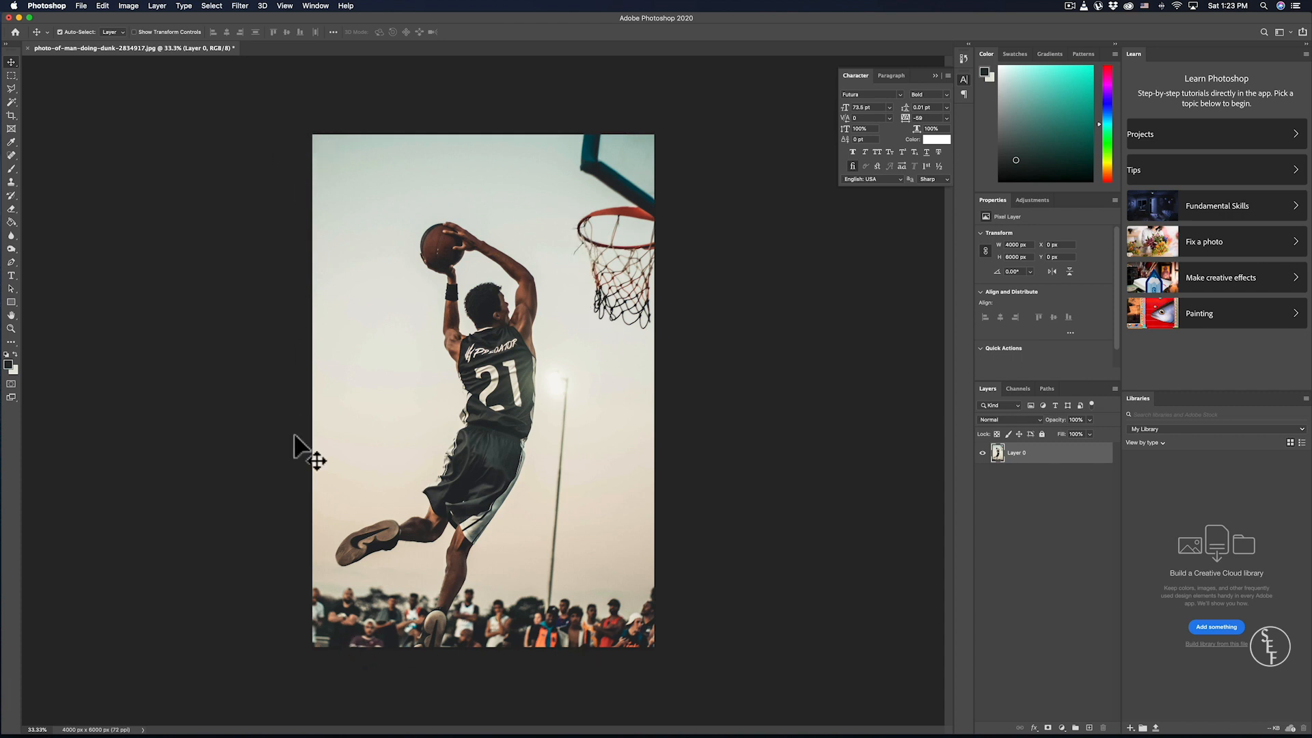
mouse_move(542, 485)
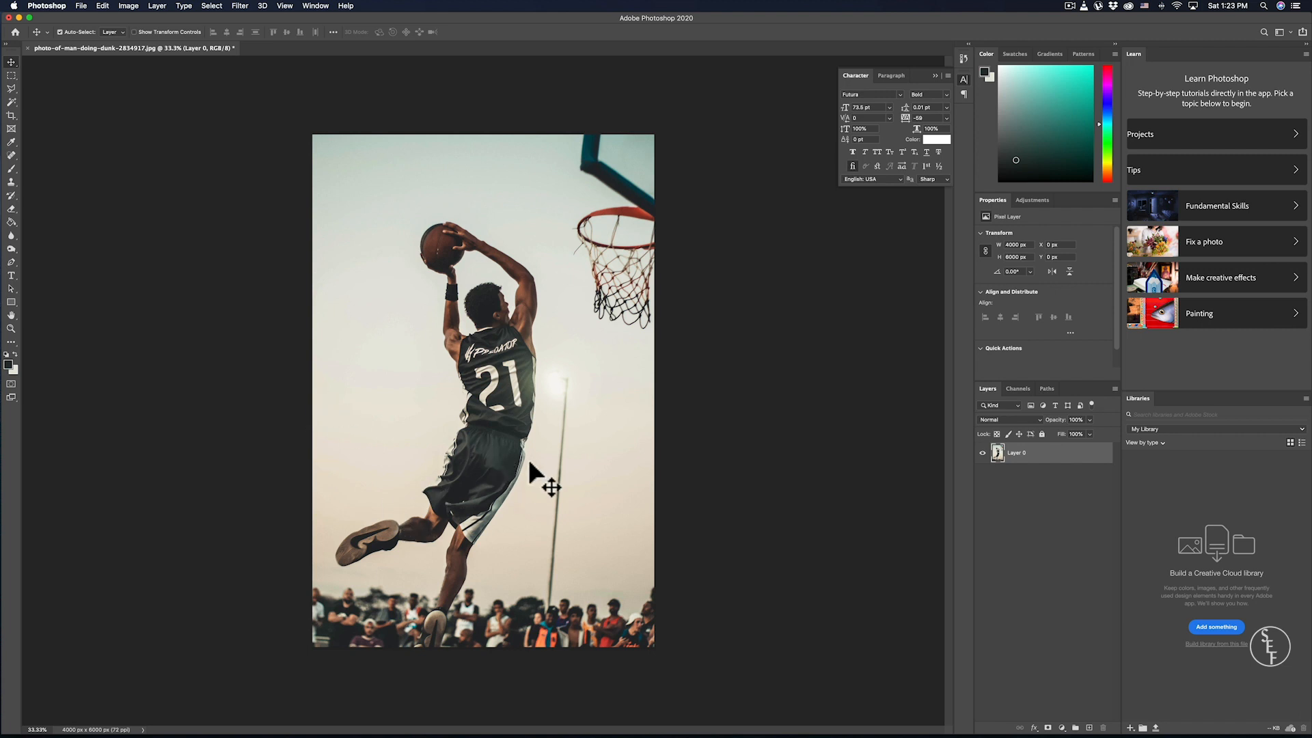
mouse_move(540, 481)
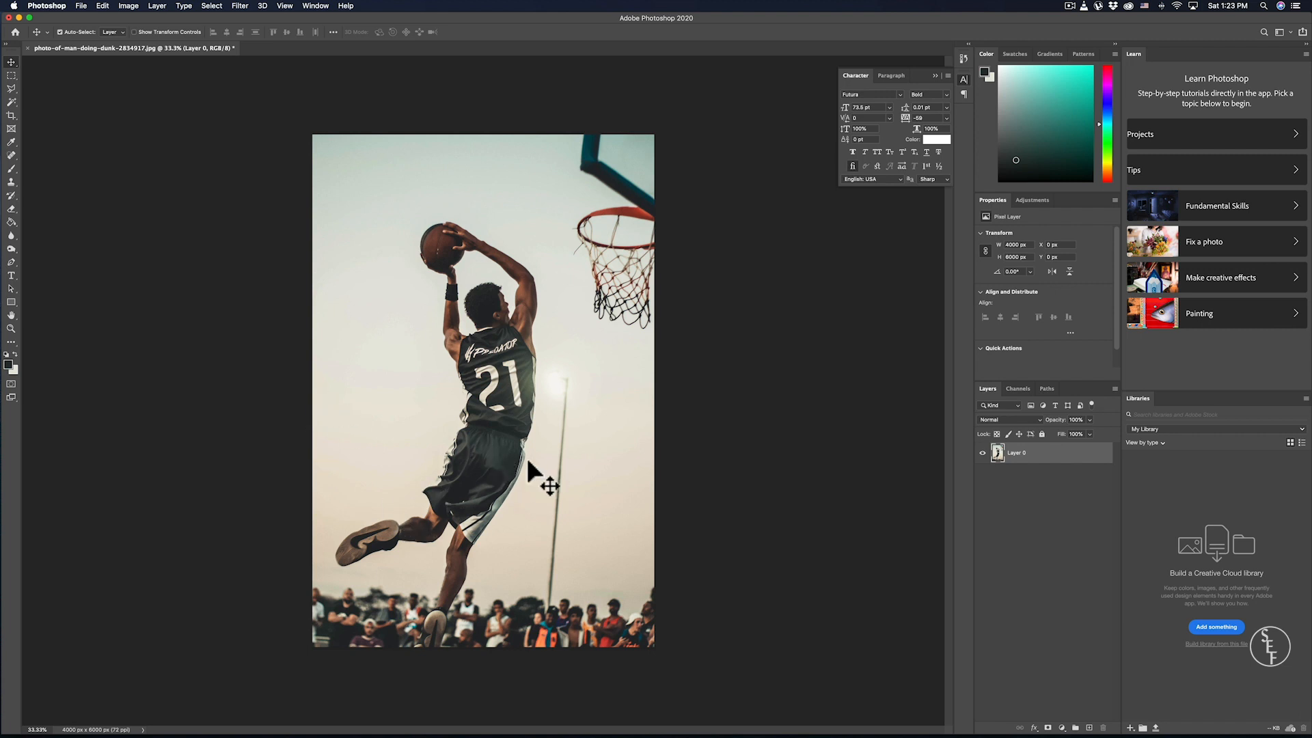
mouse_move(540, 477)
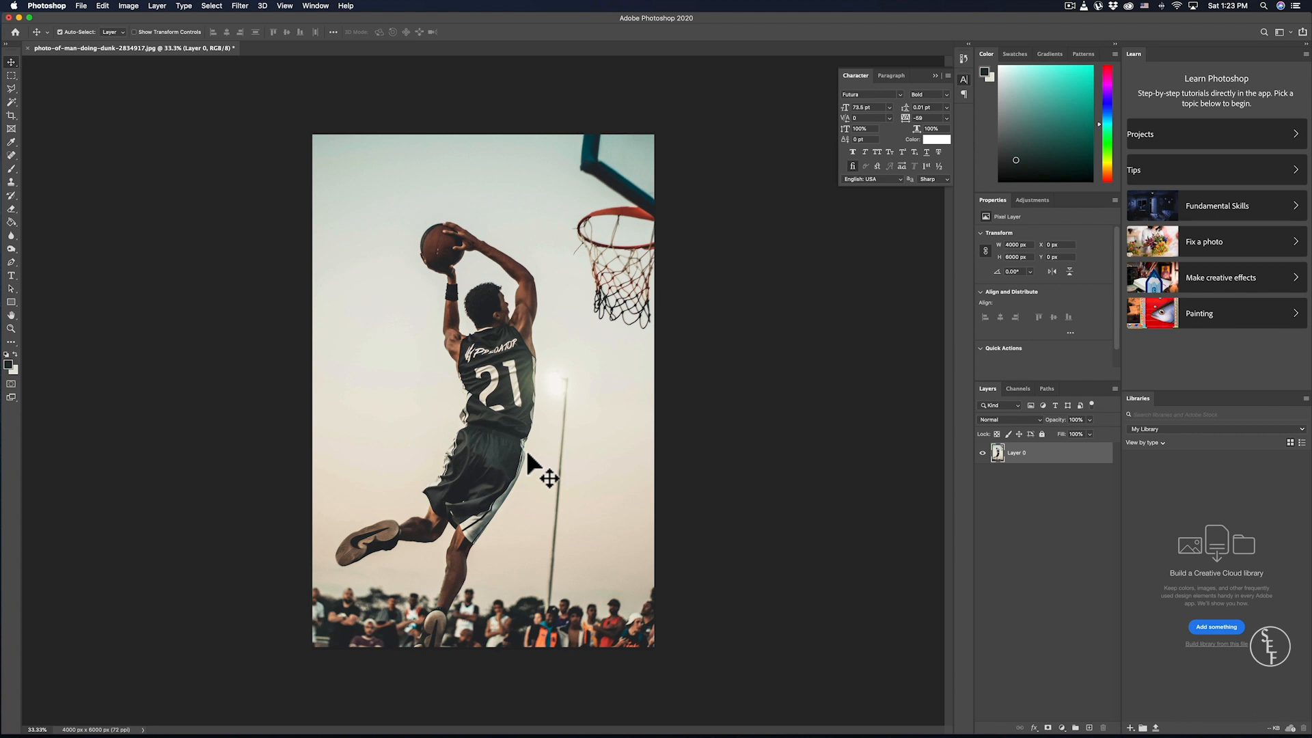
mouse_move(623, 481)
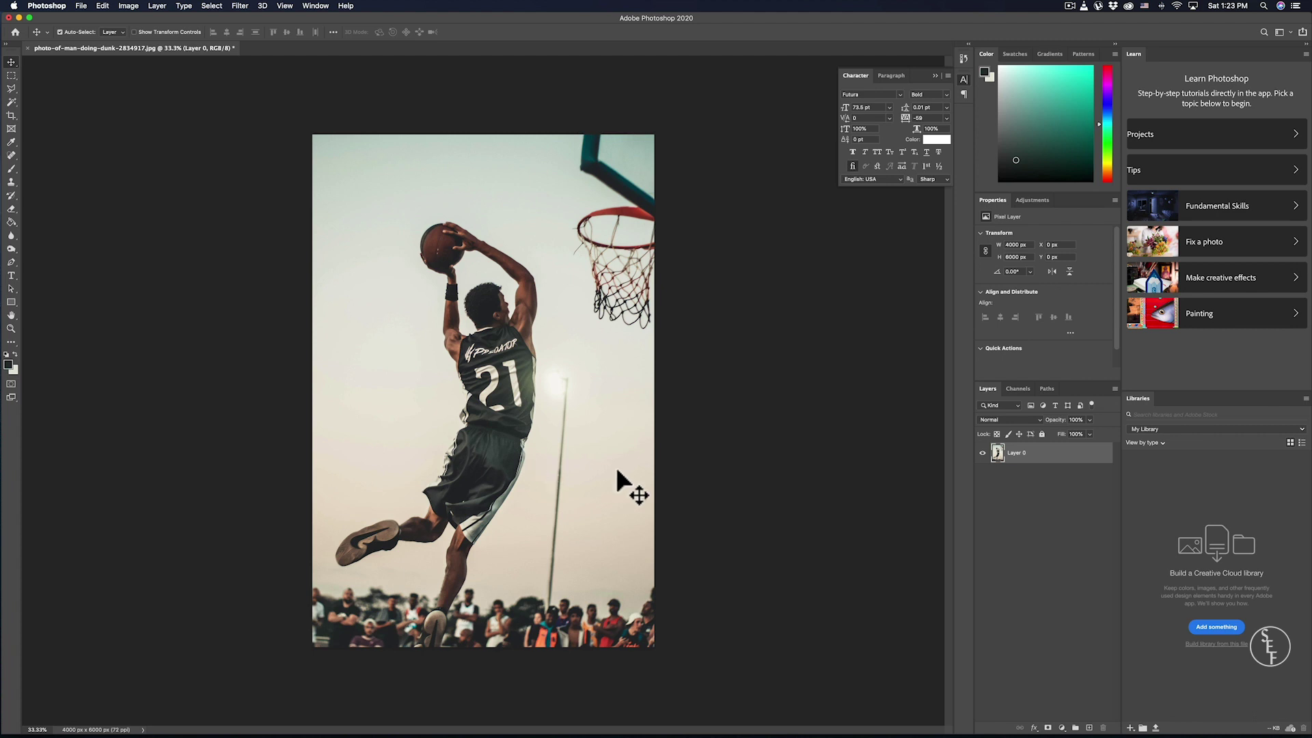
mouse_move(645, 493)
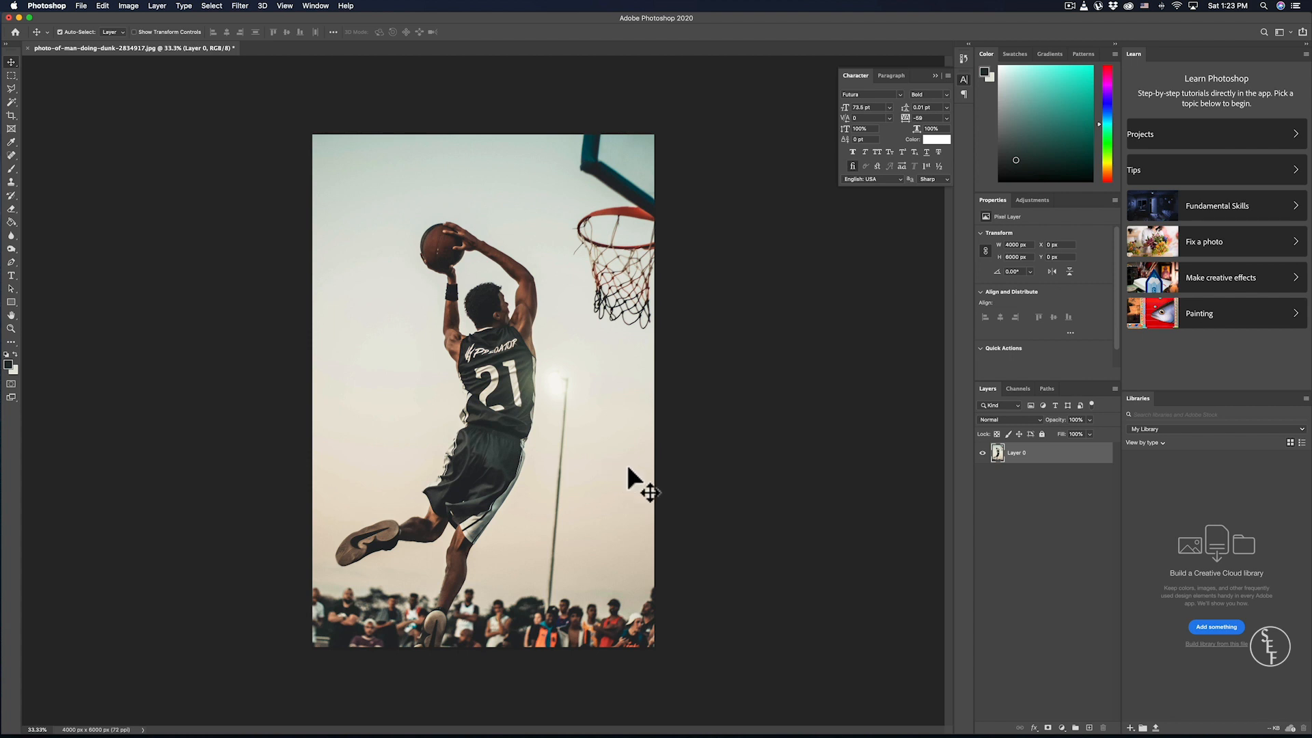
mouse_move(1030, 482)
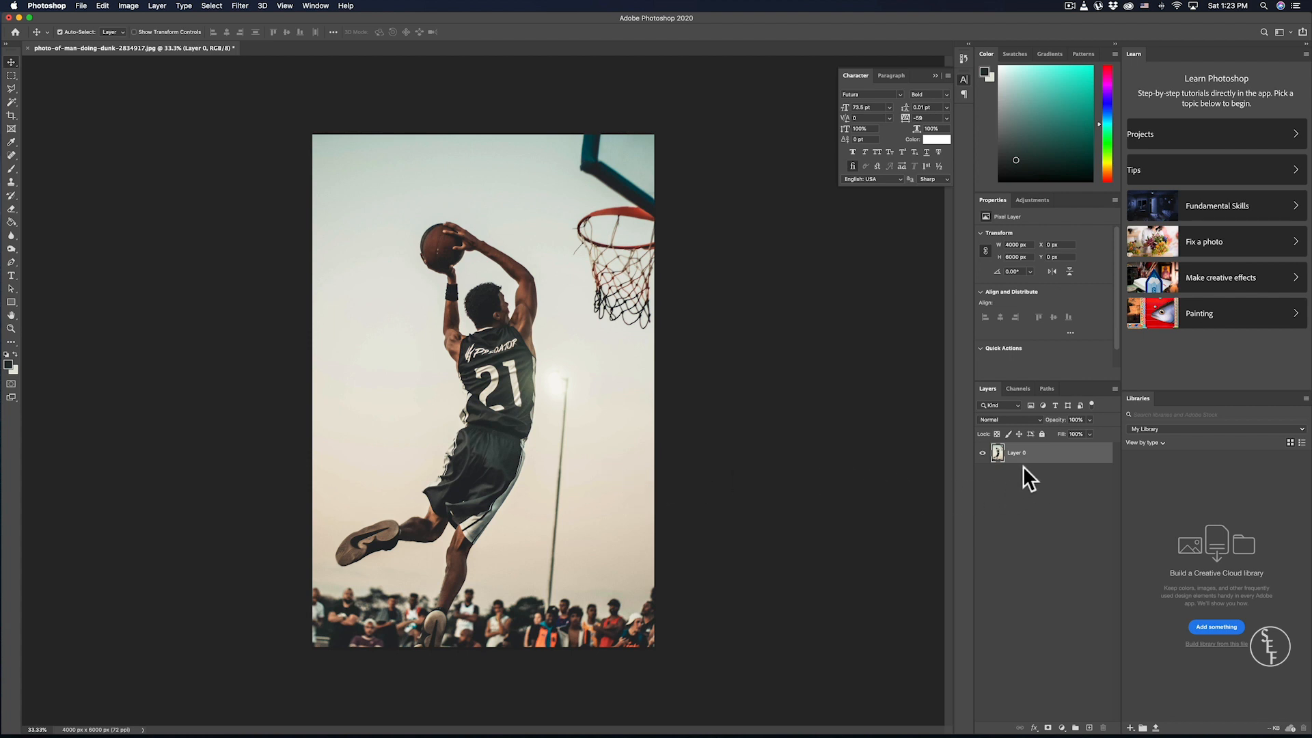
mouse_move(511, 419)
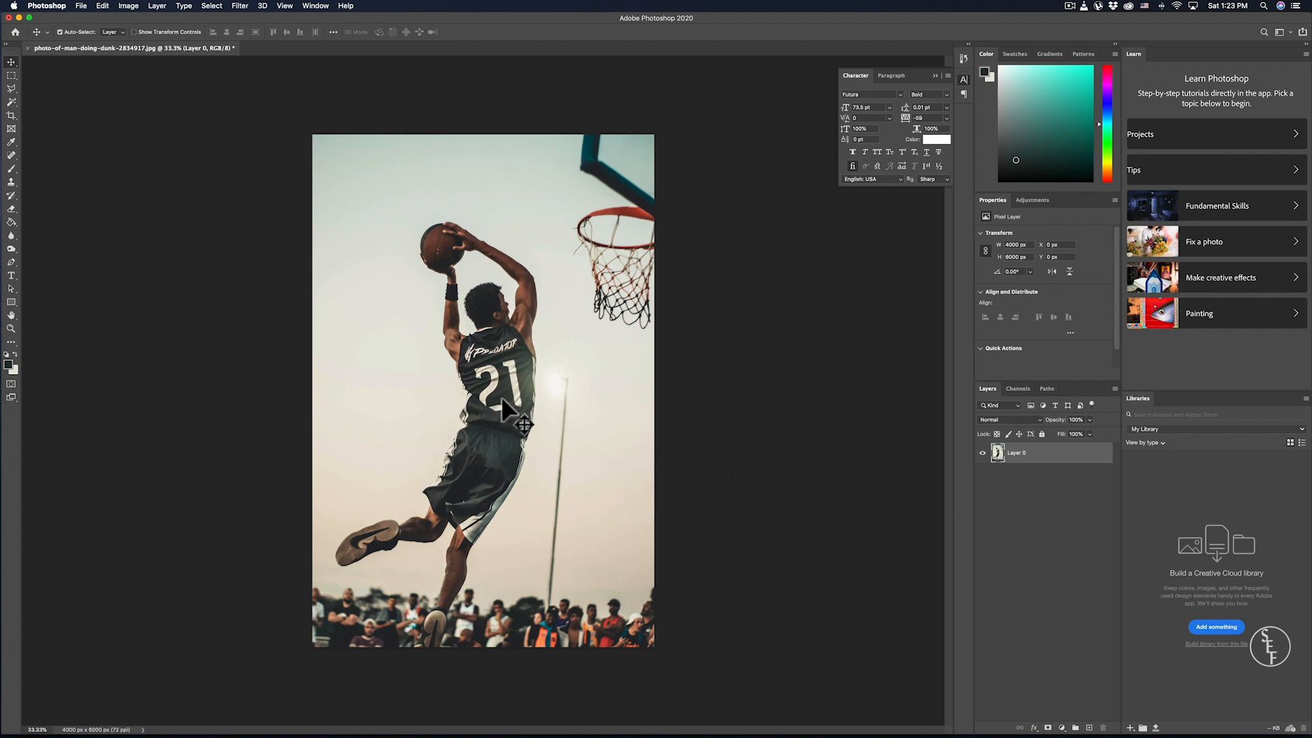
mouse_move(876, 449)
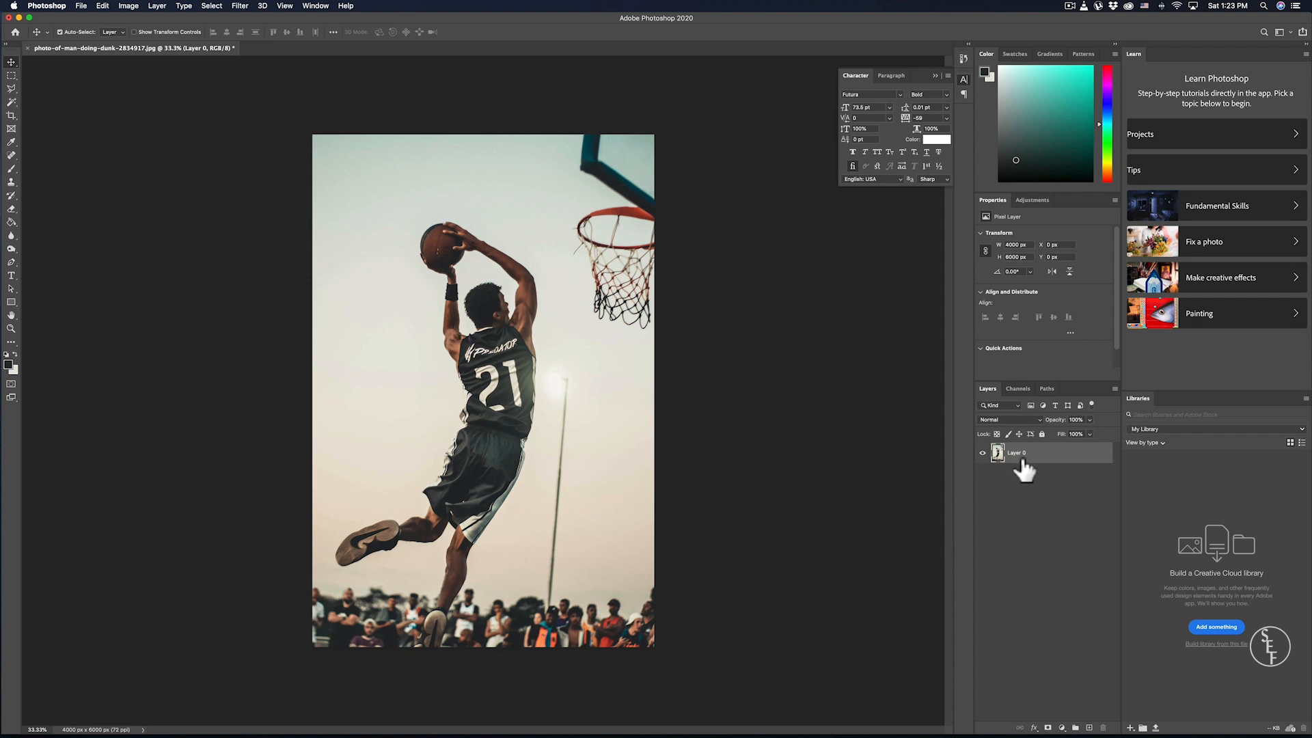
mouse_move(1033, 469)
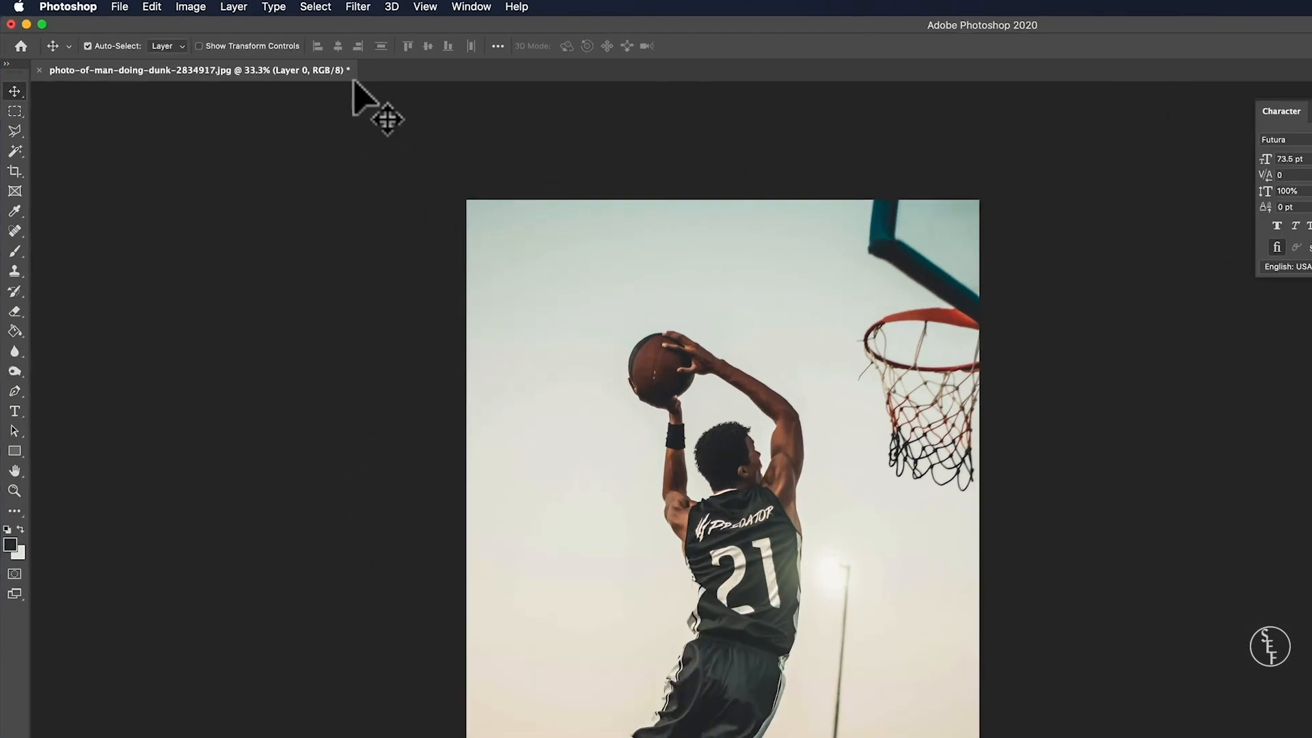
Add a default Hue/Saturation adjustment layer above Layer 0 via the Layer menu
click(232, 7)
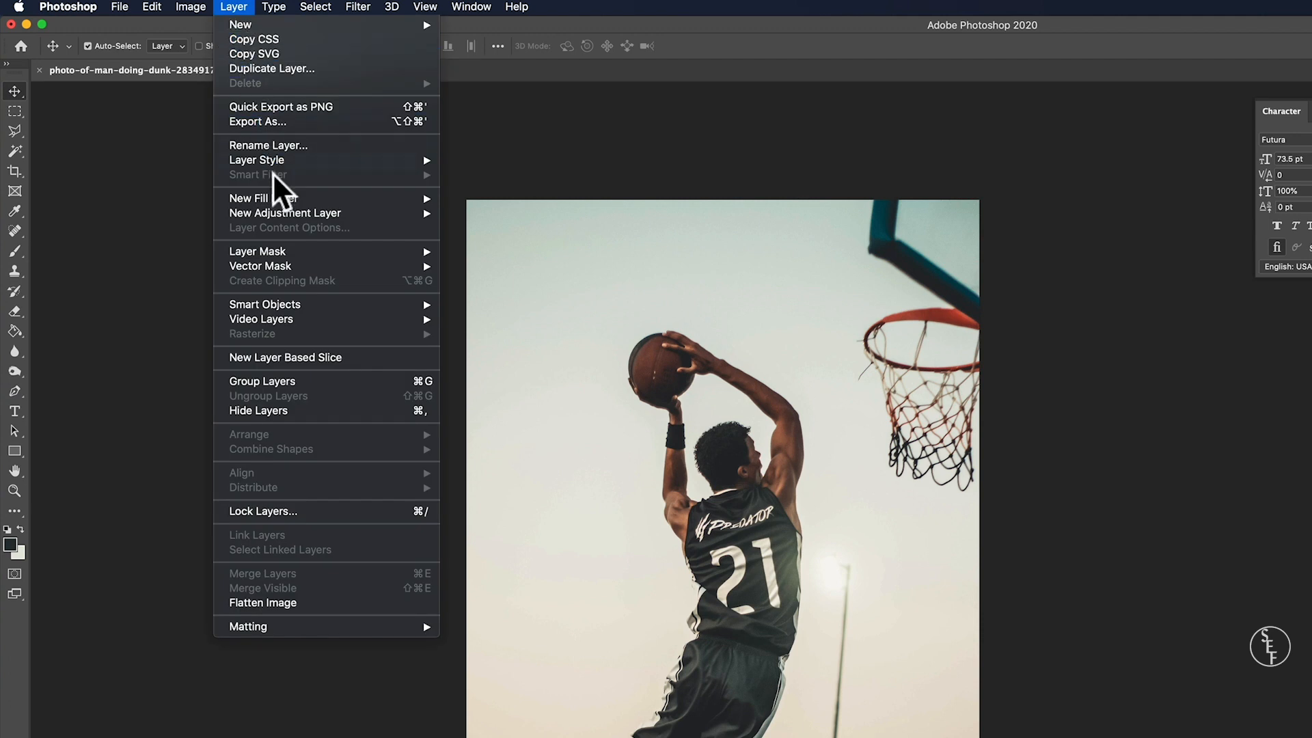
mouse_move(286, 213)
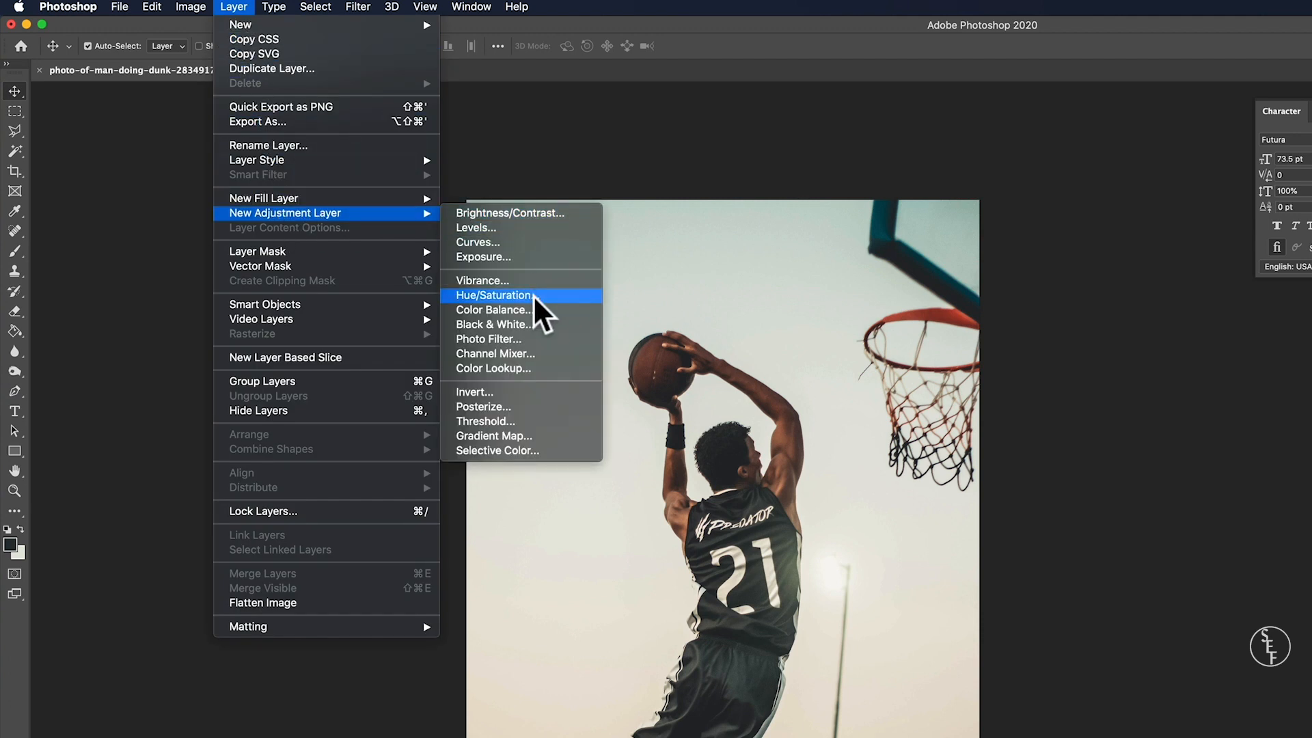
click(494, 295)
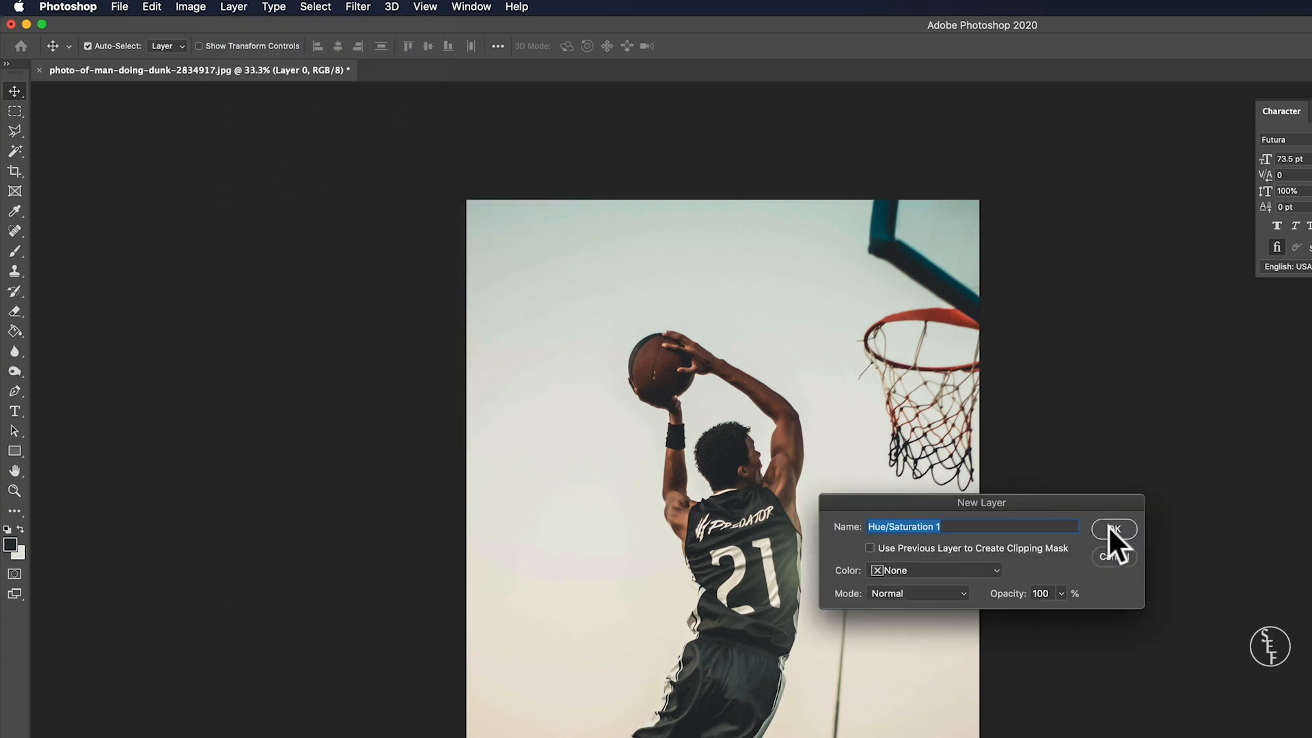
click(1113, 529)
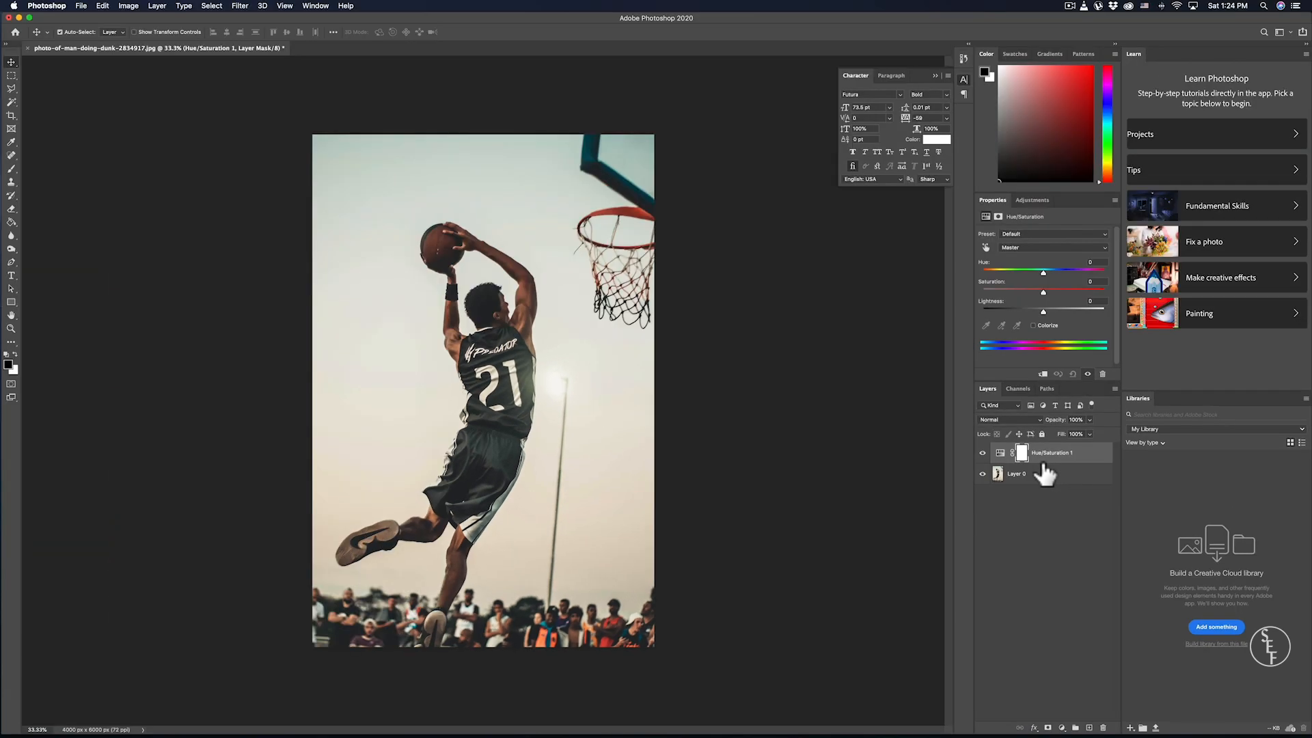
mouse_move(1021, 302)
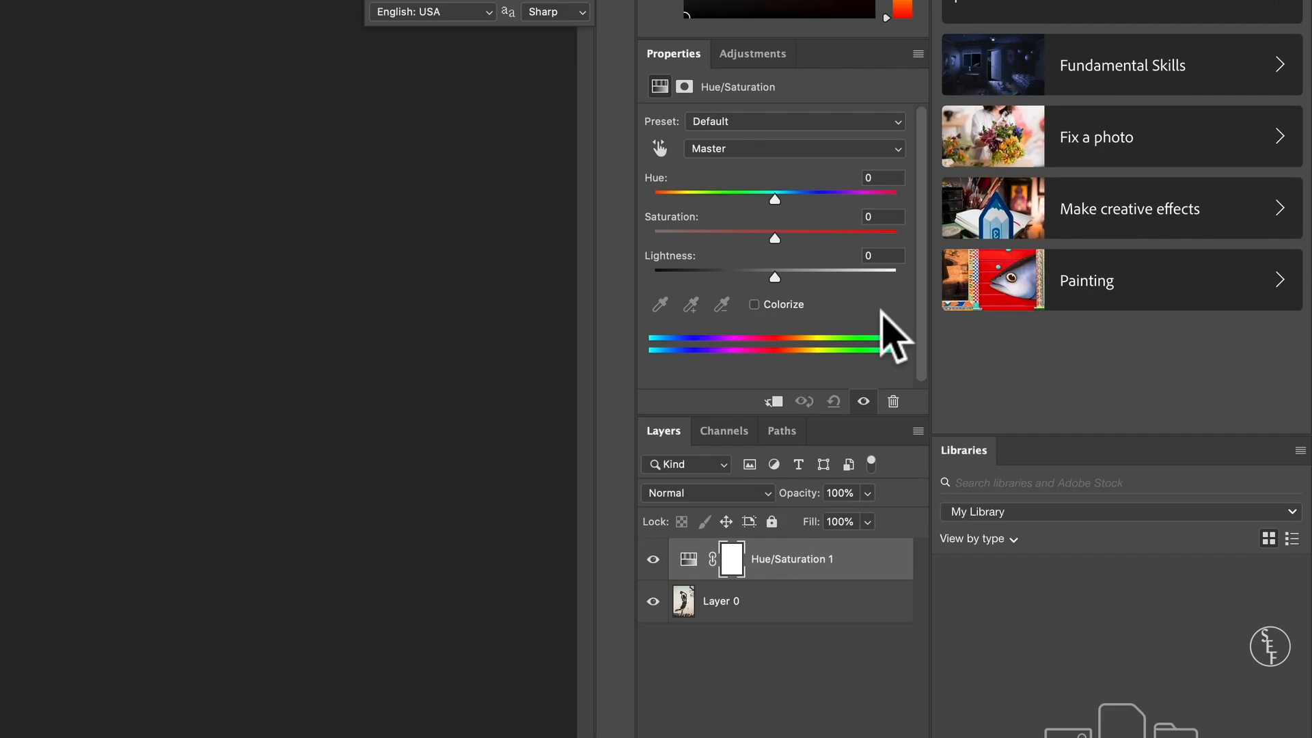
mouse_move(883, 322)
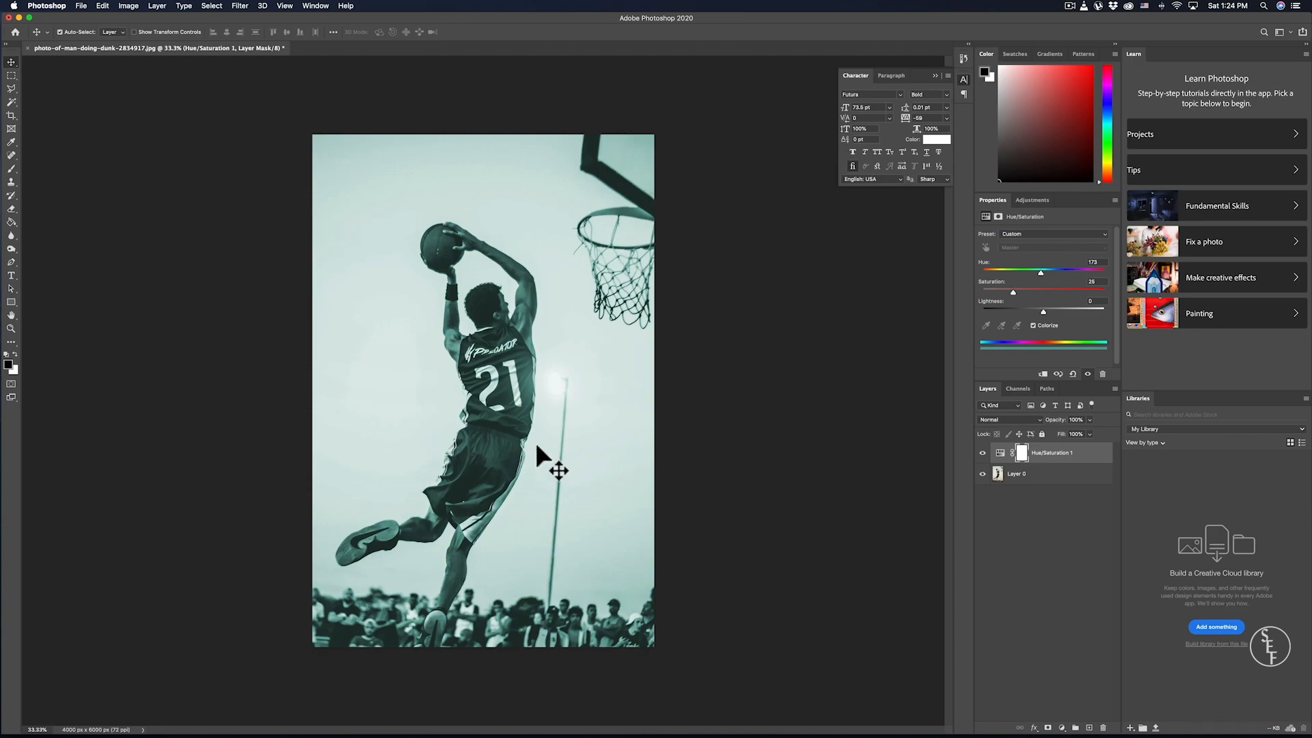
mouse_move(467, 312)
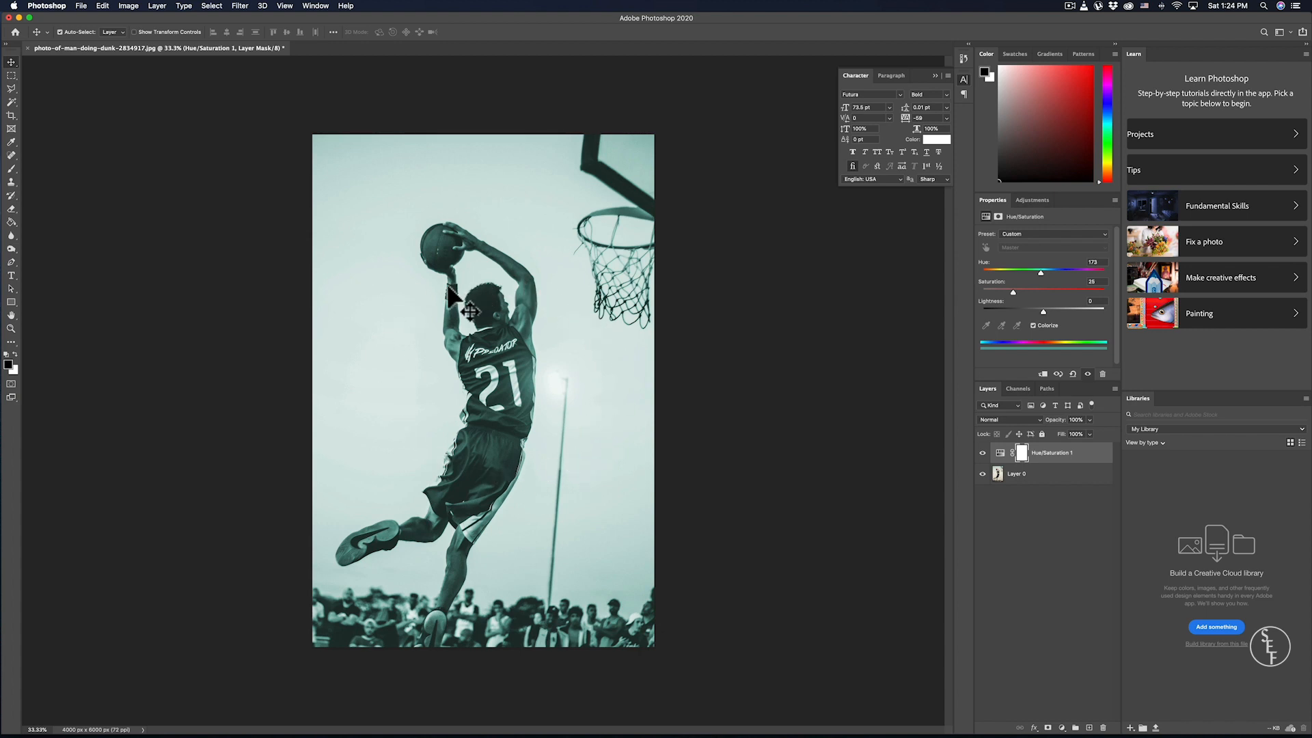
mouse_move(477, 463)
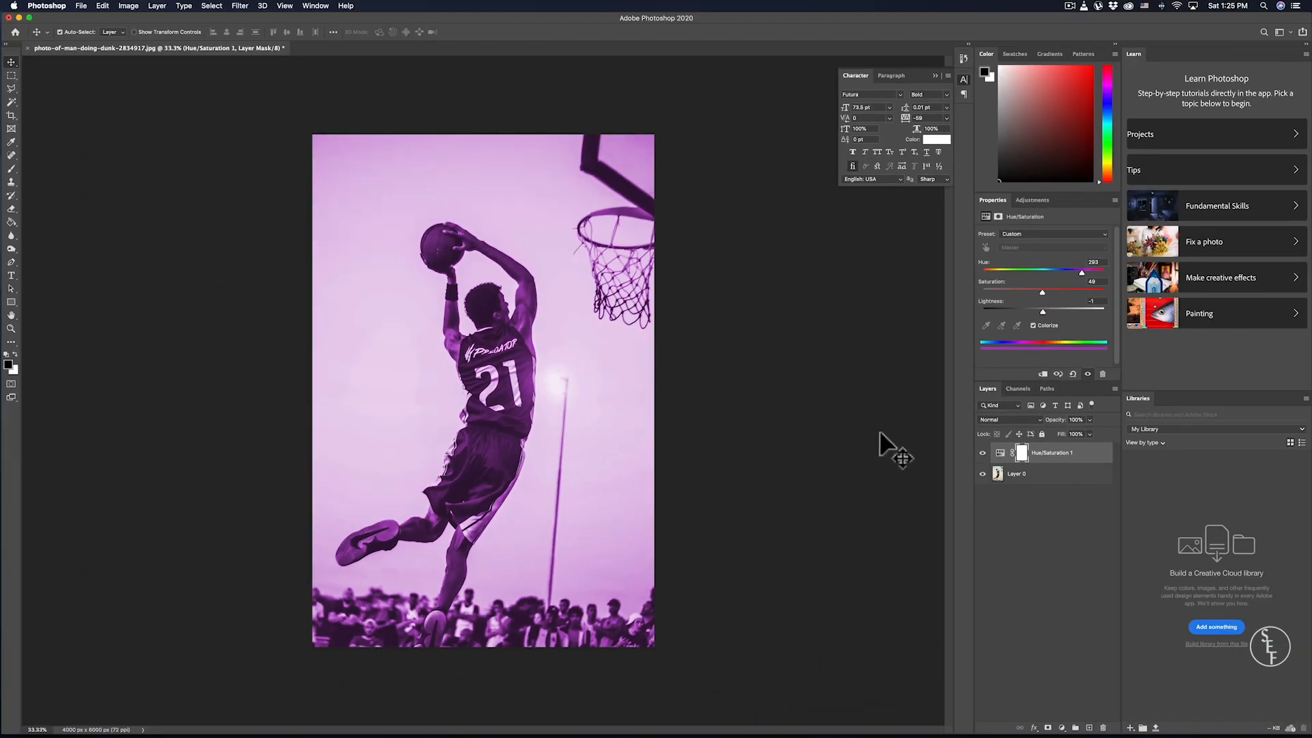
mouse_move(986, 460)
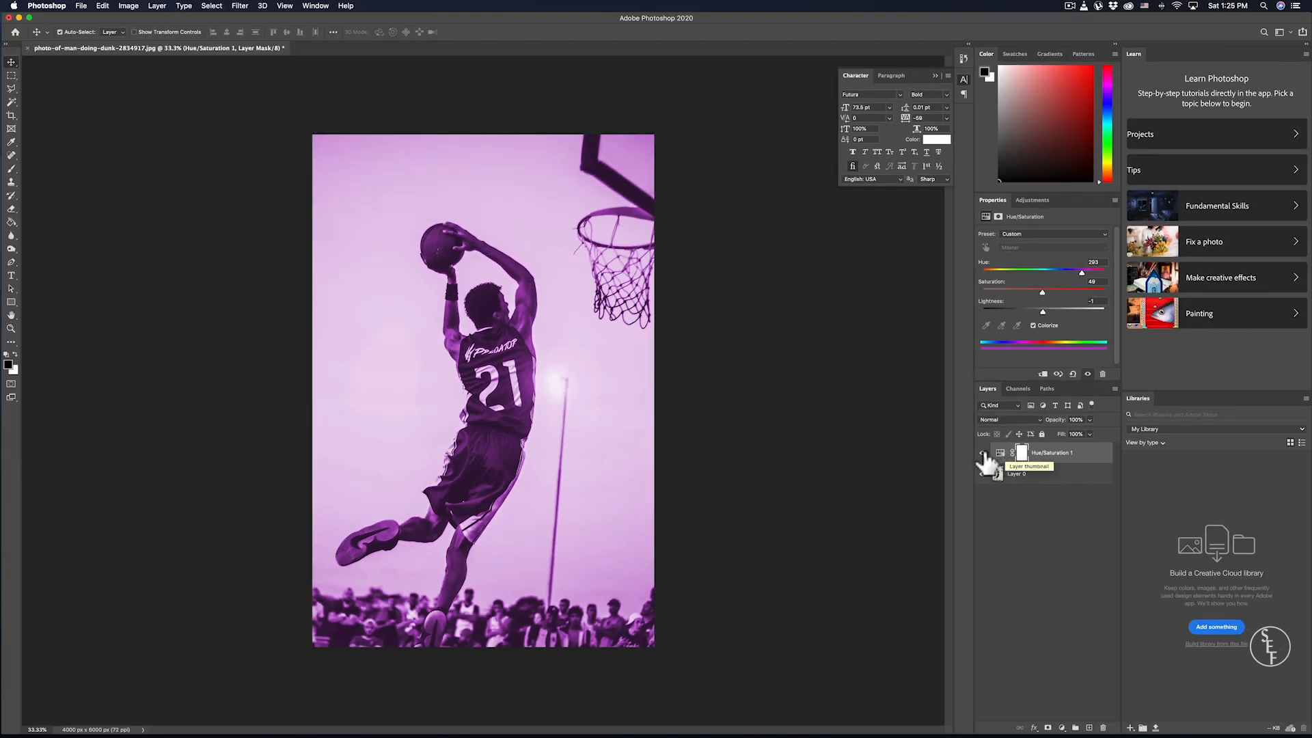
Hide the Hue/Saturation 1 layer and create a Gradient Map 1 adjustment layer
click(984, 452)
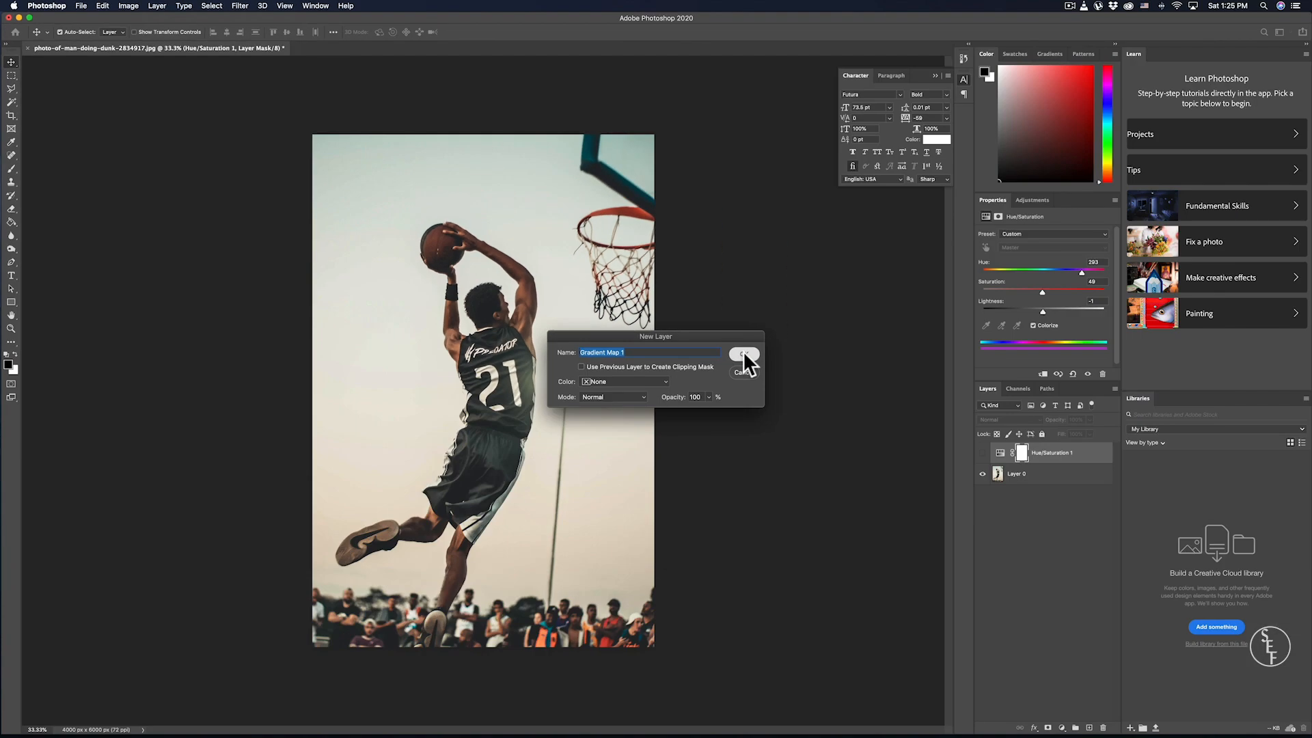
click(743, 355)
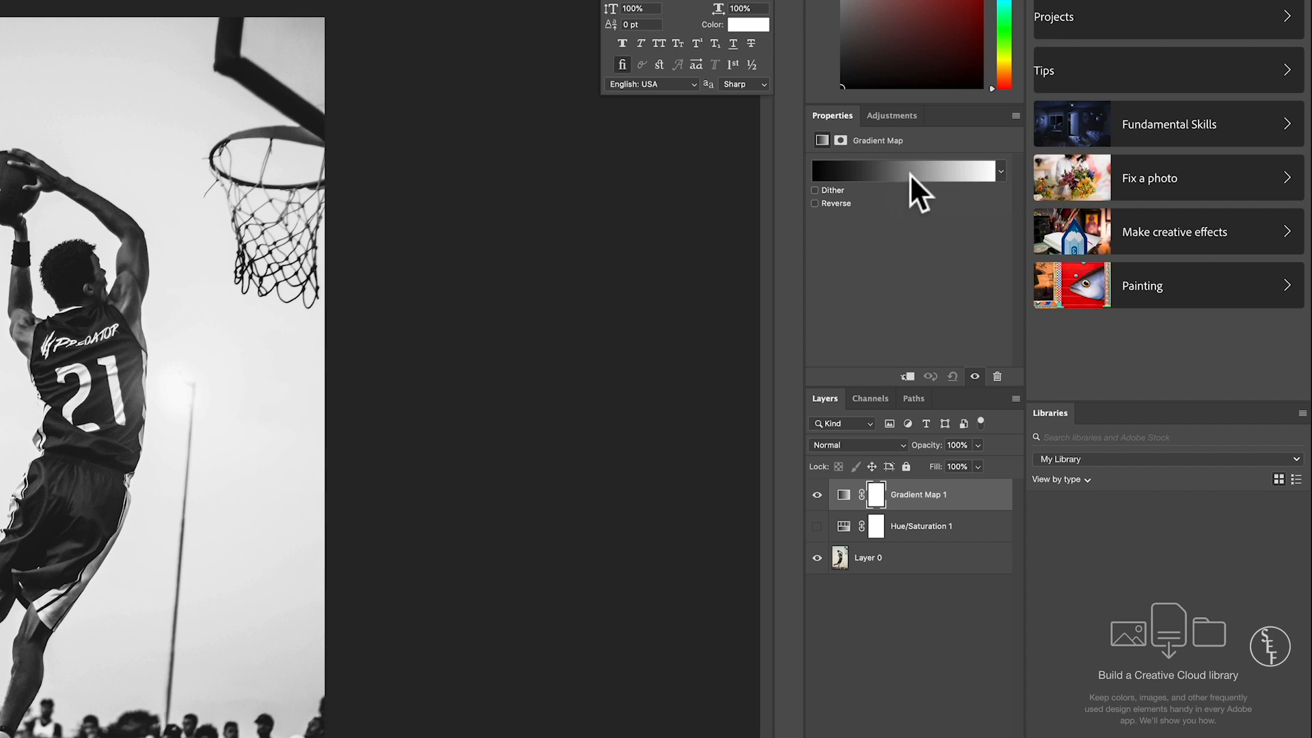
mouse_move(909, 175)
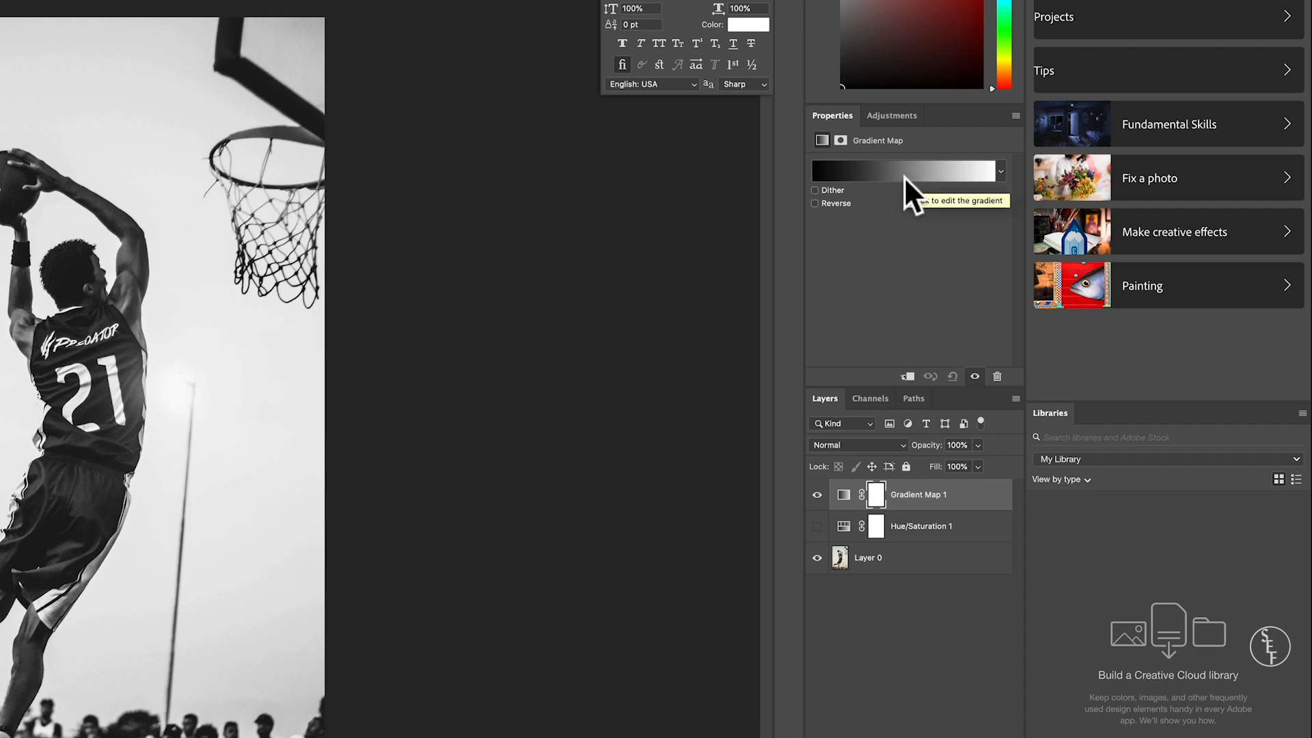
Change the gradient map's white color stop to hot pink #fc00b2
click(904, 171)
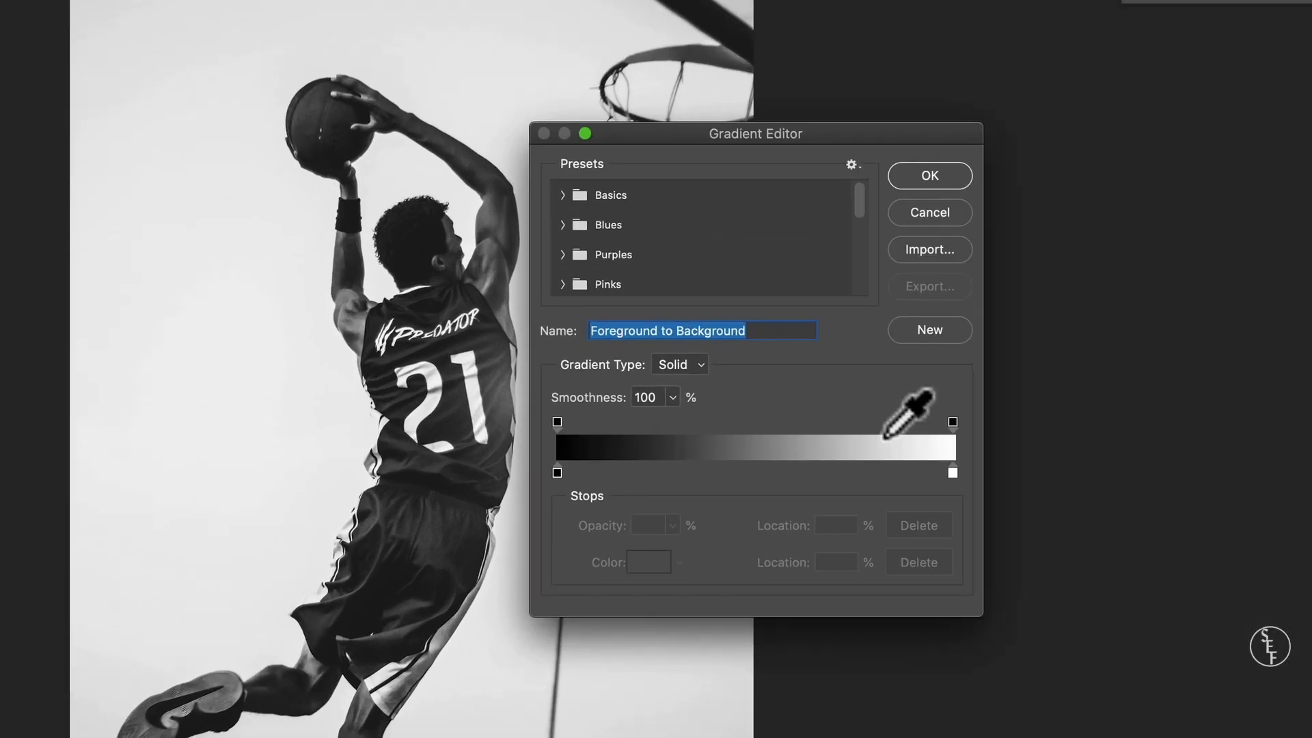
mouse_move(548, 506)
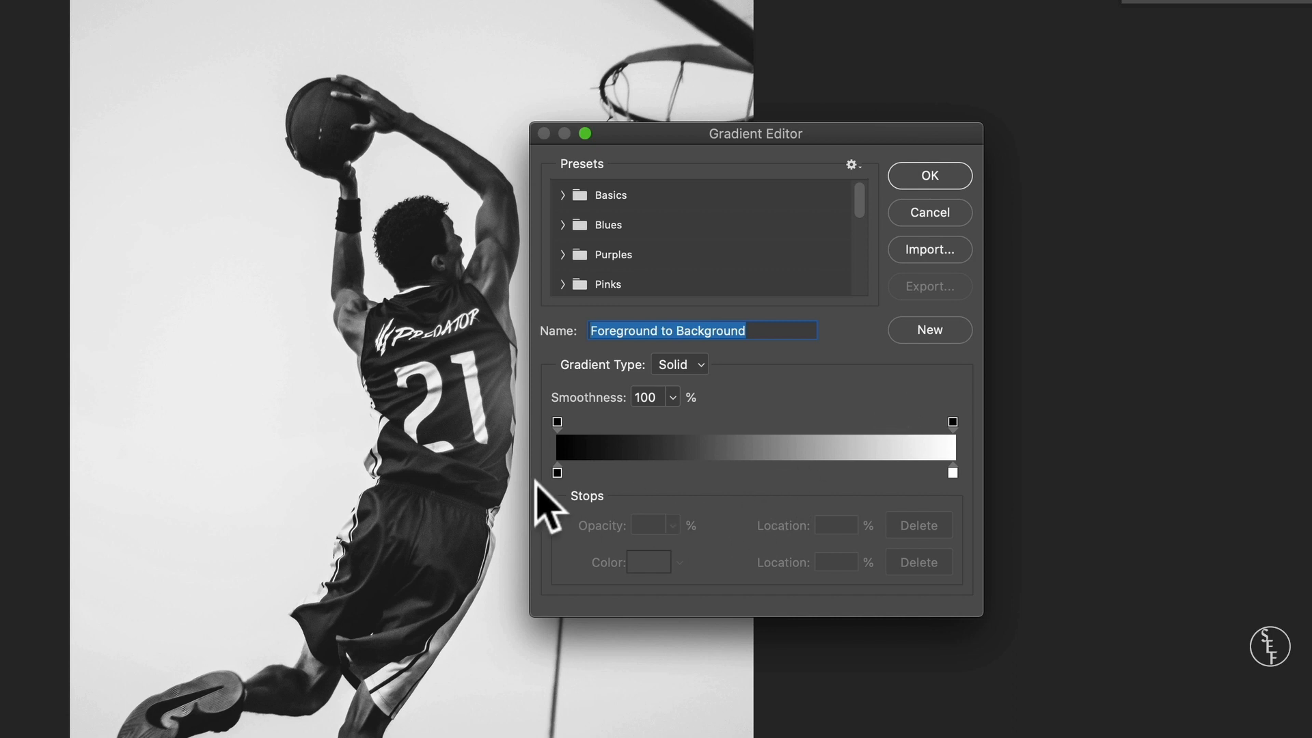
mouse_move(585, 485)
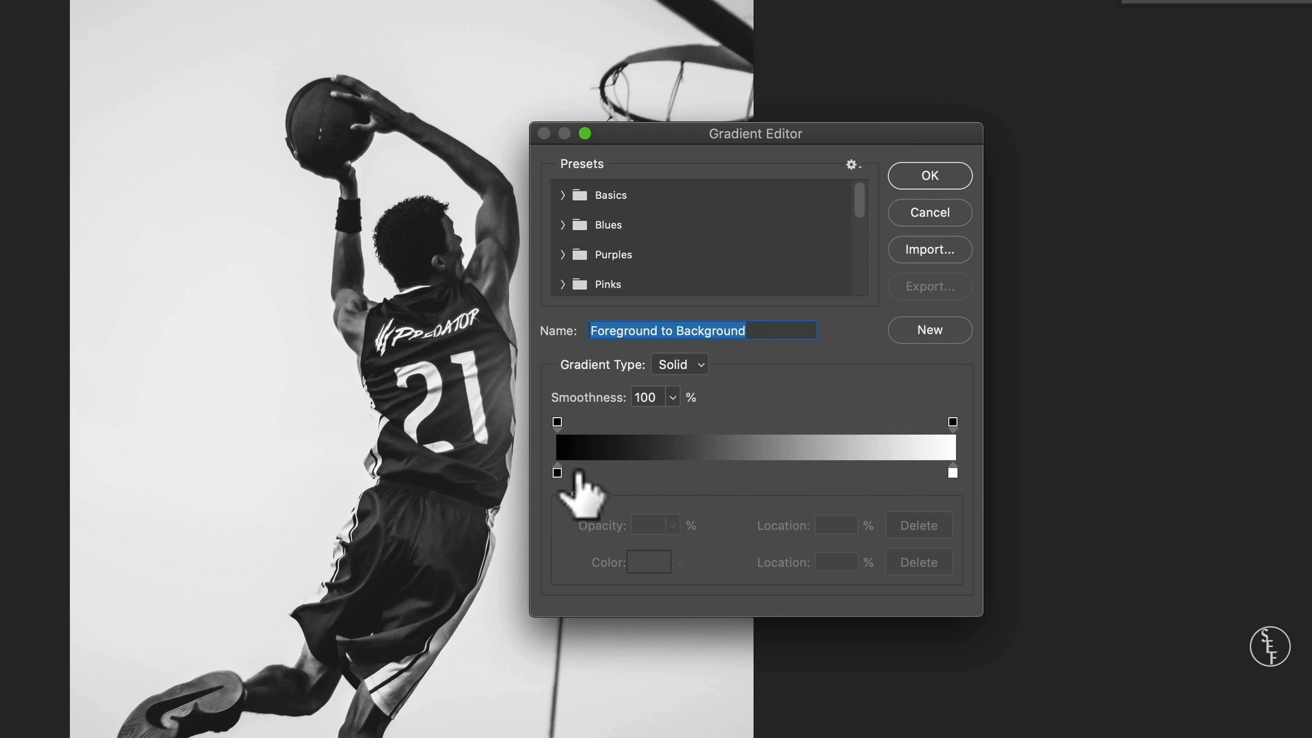
click(952, 473)
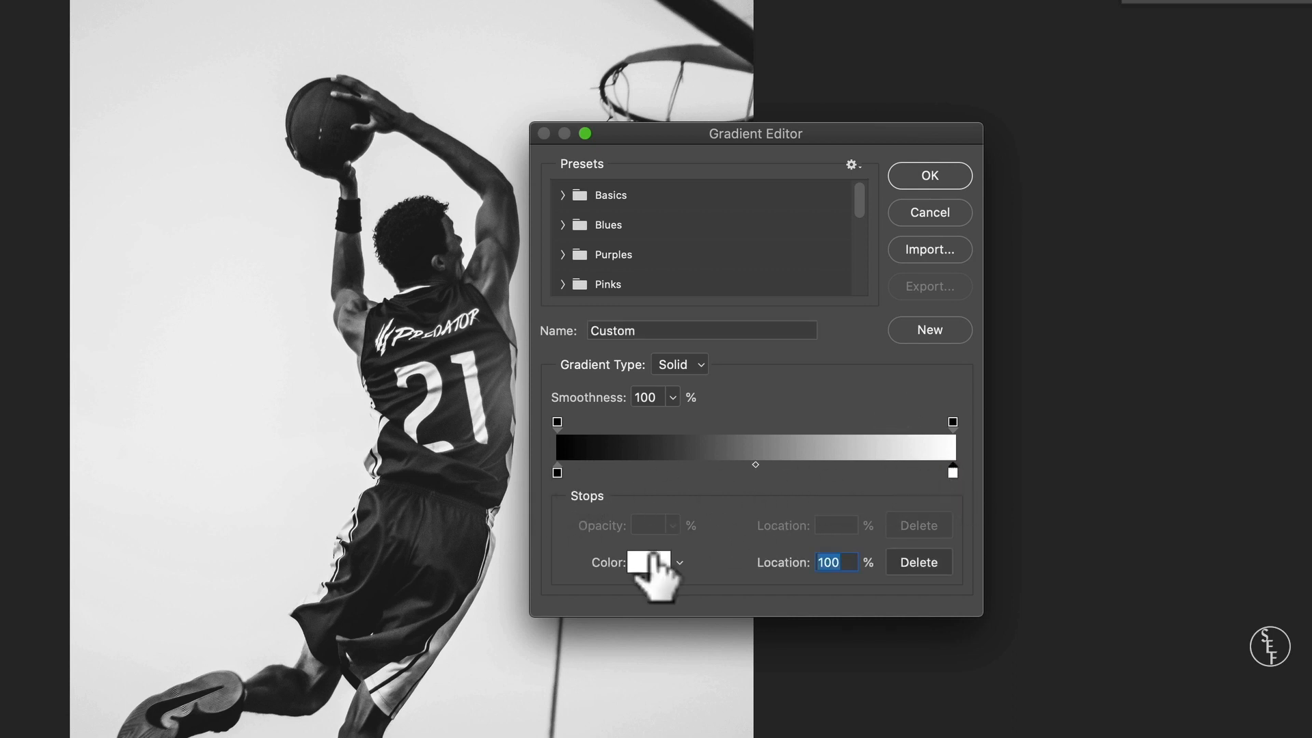
click(647, 561)
text(fc00b2)
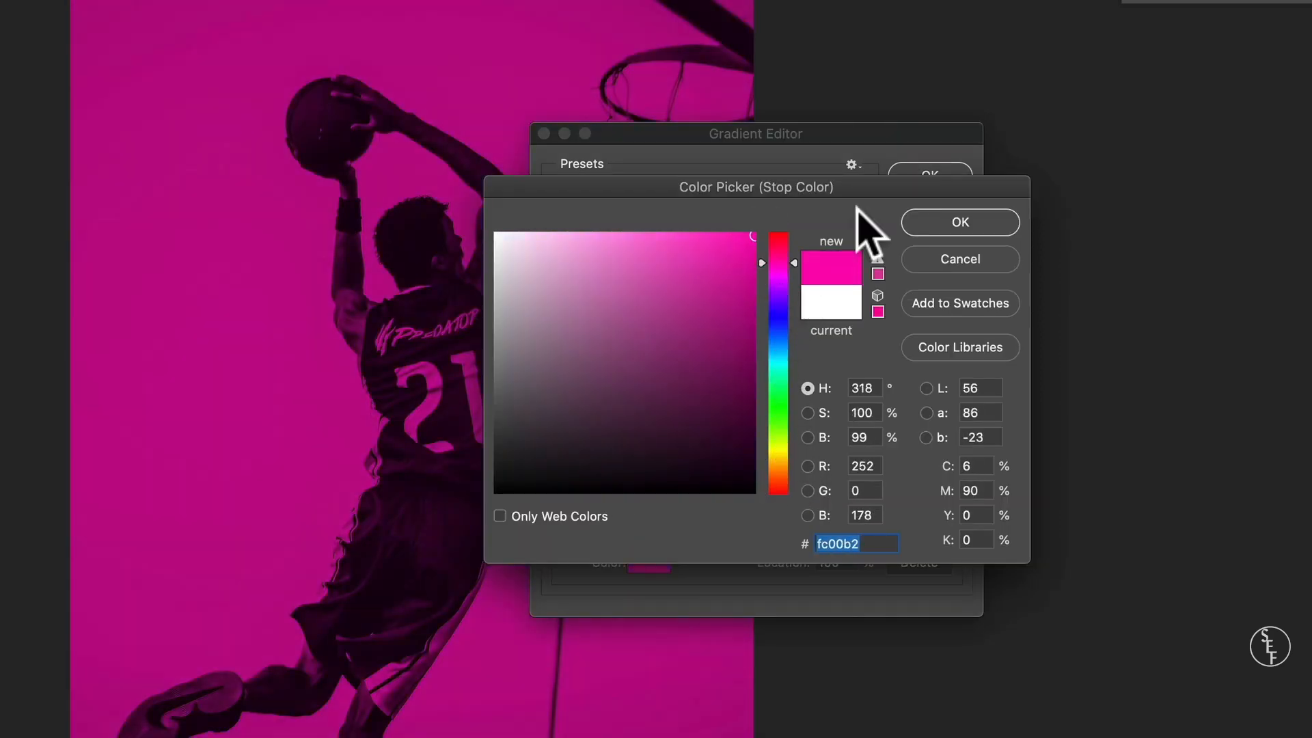
click(959, 222)
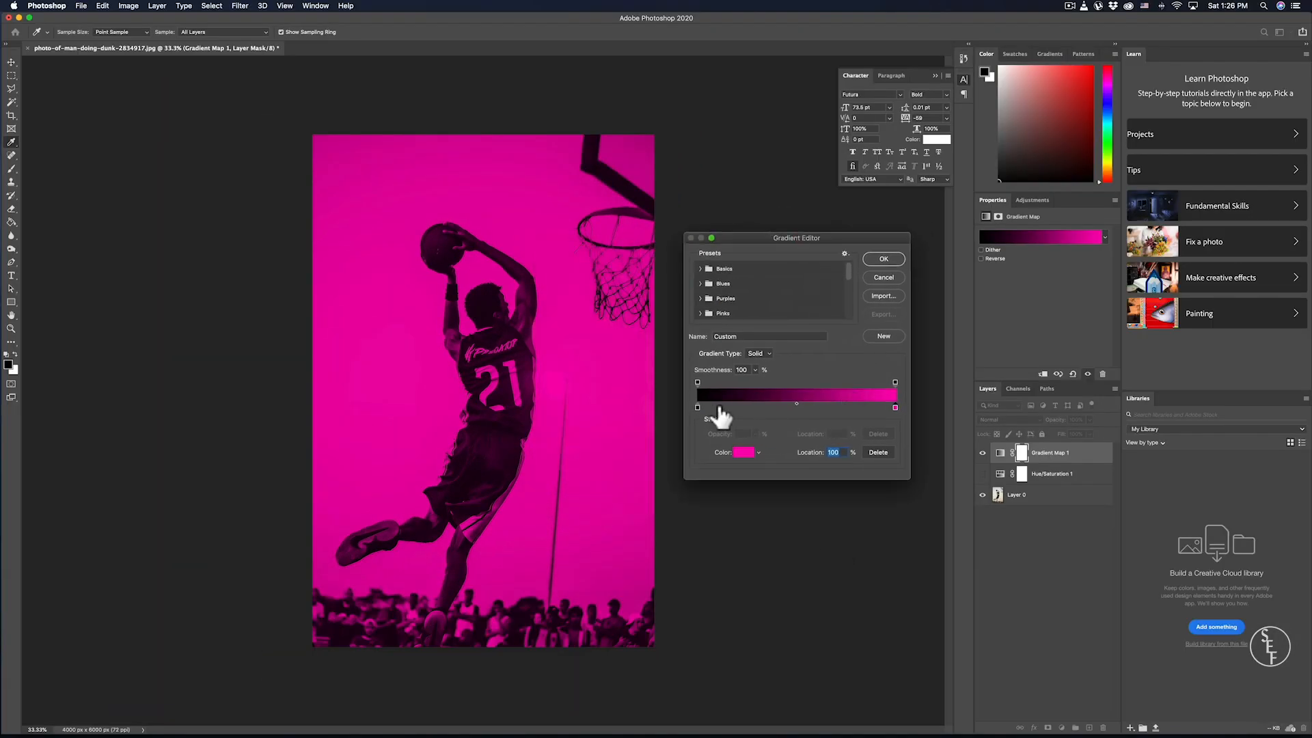
click(697, 407)
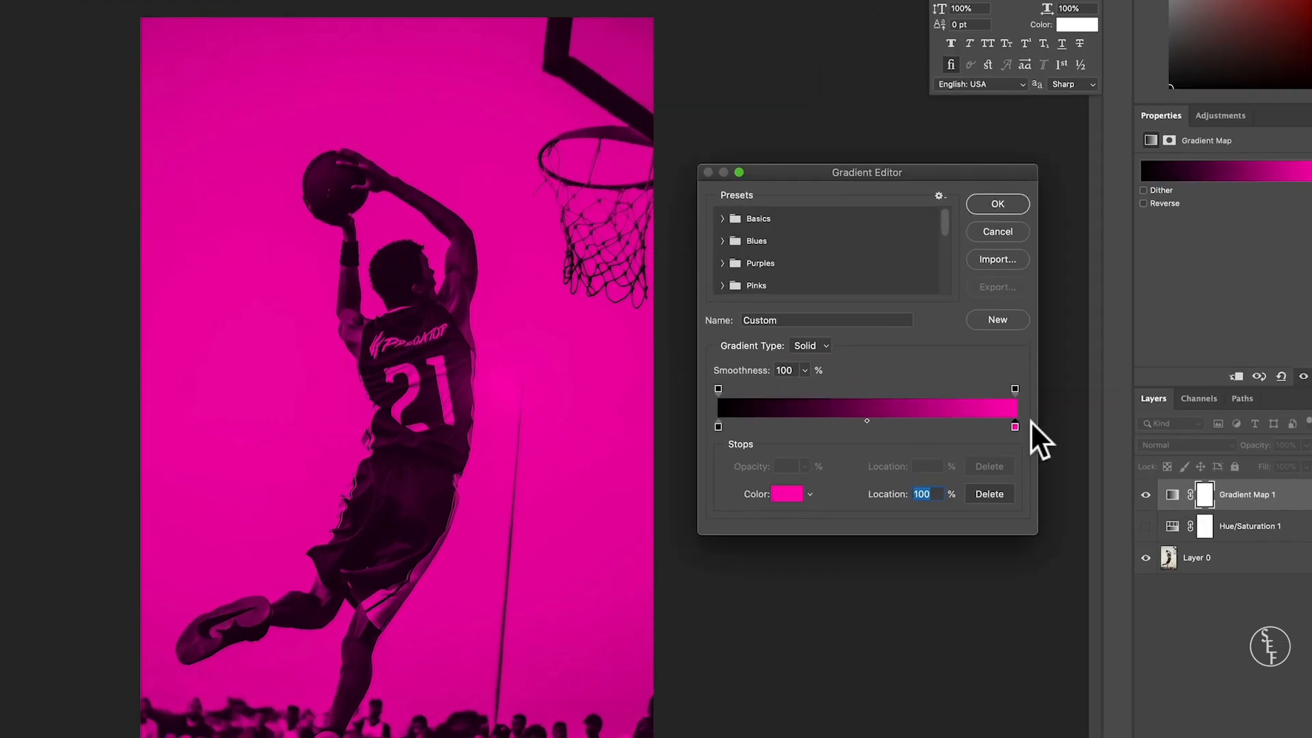
mouse_move(727, 255)
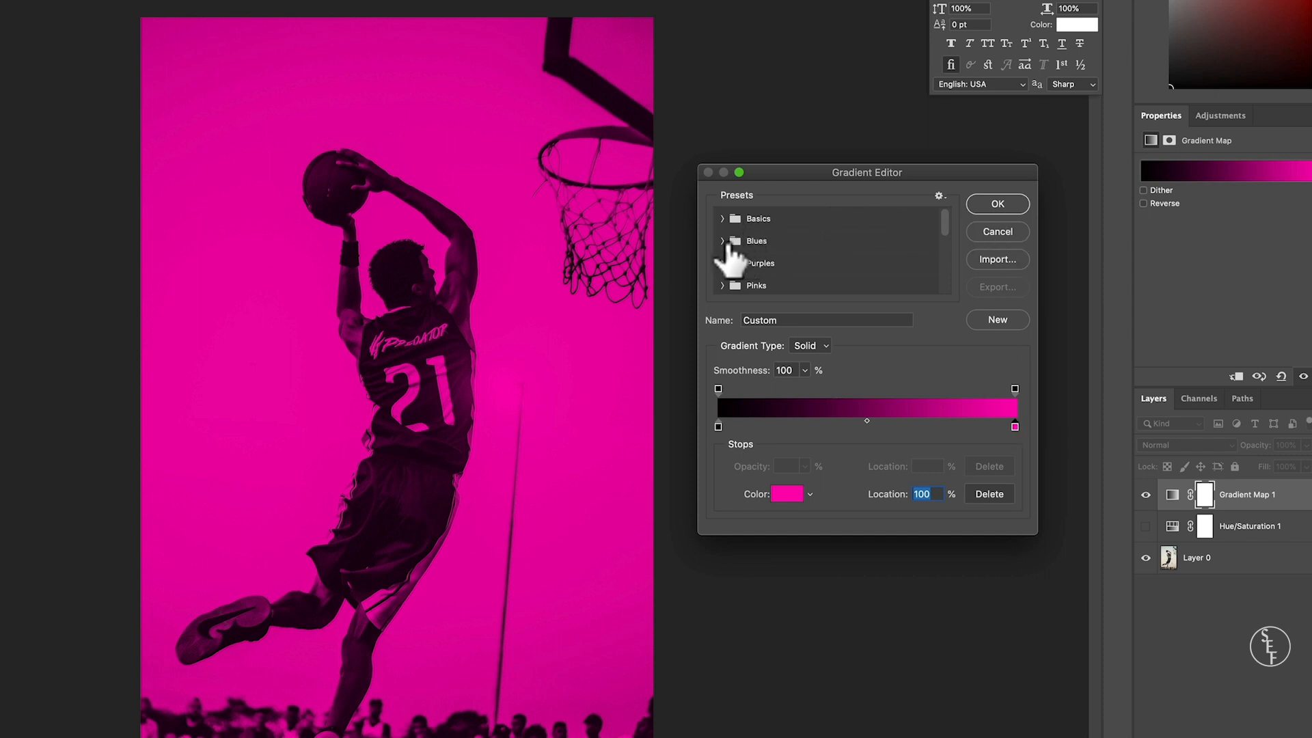
mouse_move(762, 227)
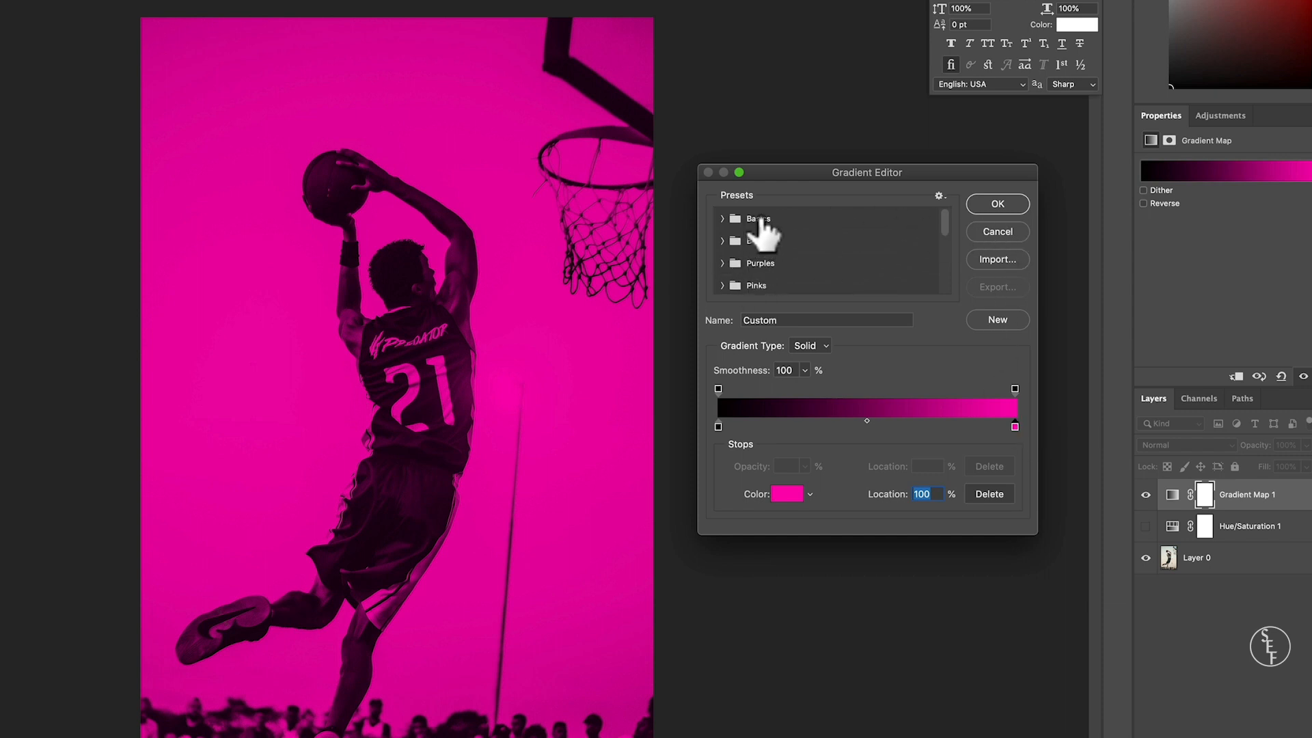
Preview the Orange_05 and Orange_11 gradient presets, then apply Red_07
scroll(down, 3)
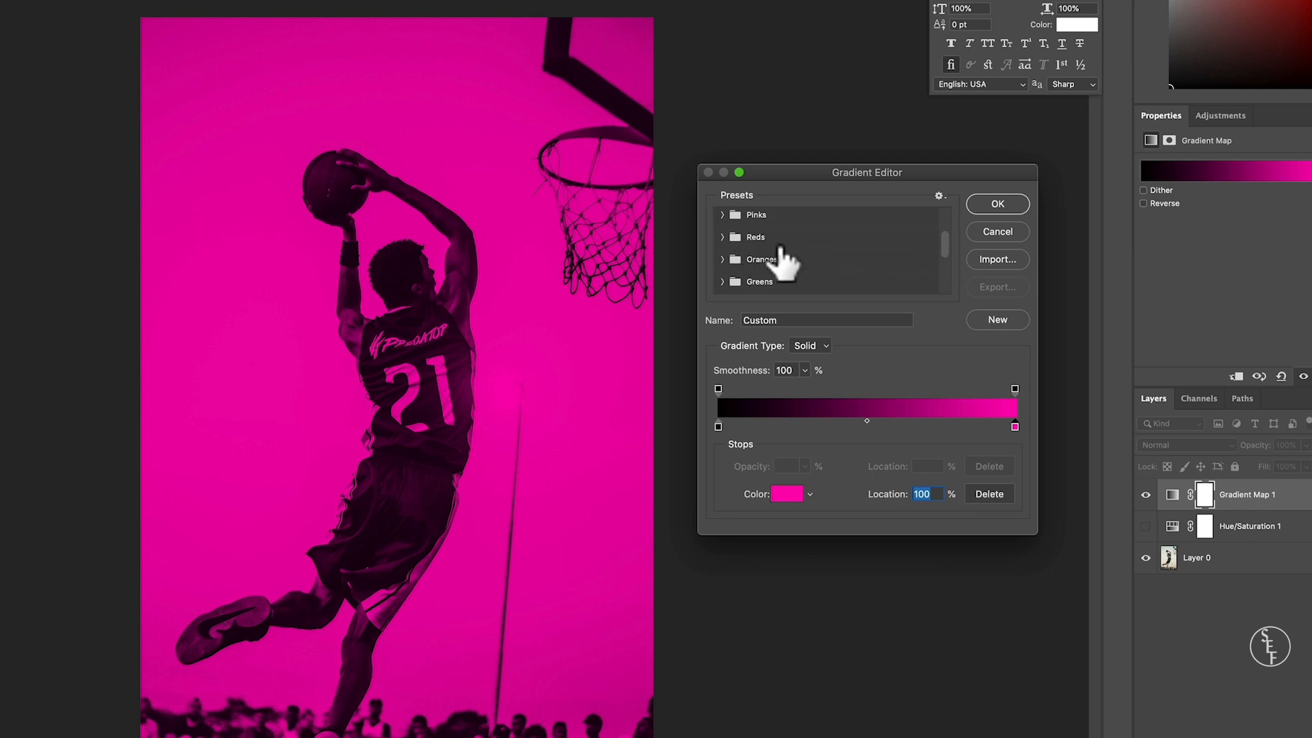
click(730, 258)
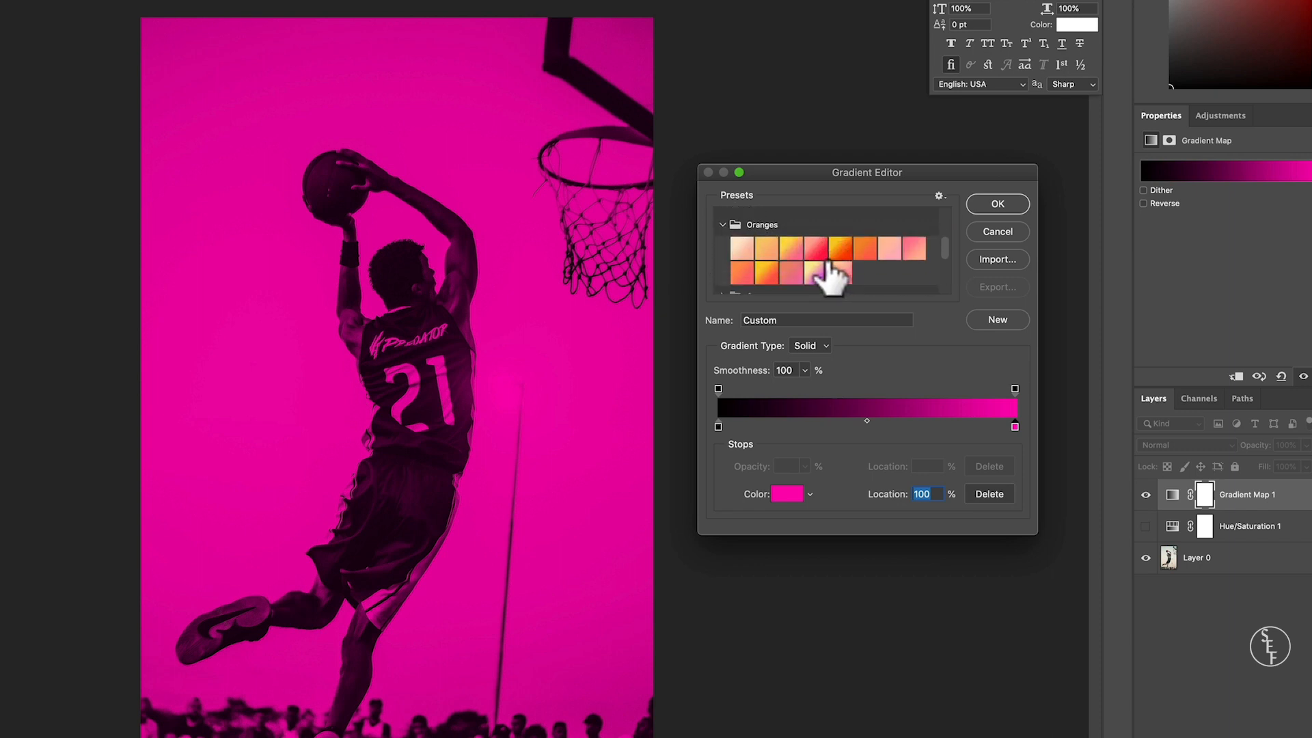
click(832, 249)
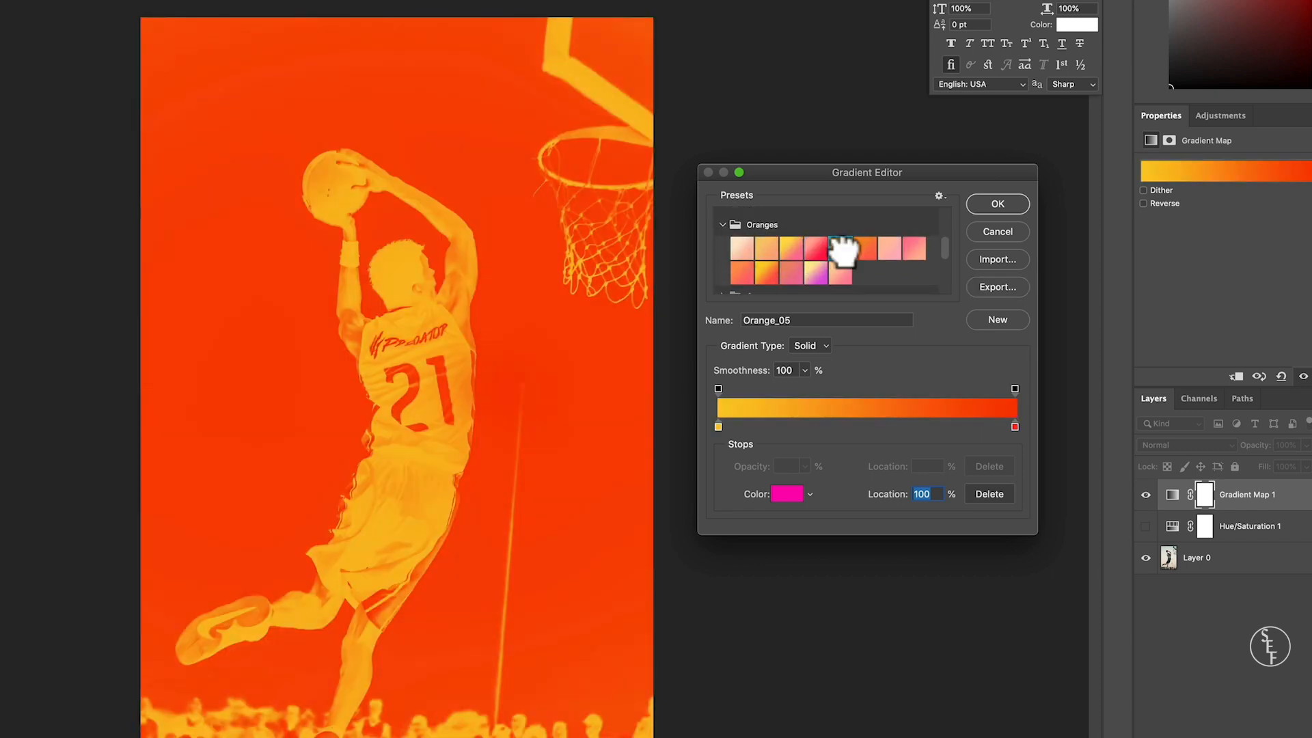
click(856, 248)
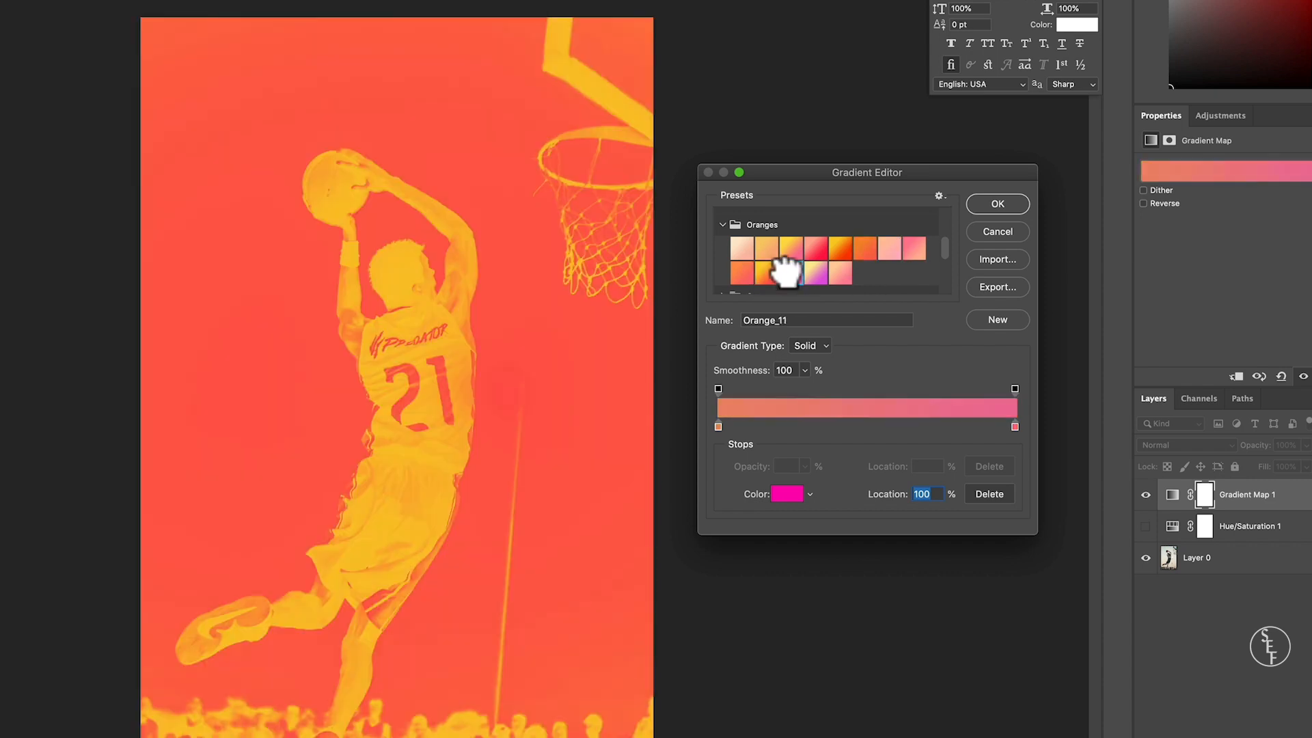
click(767, 271)
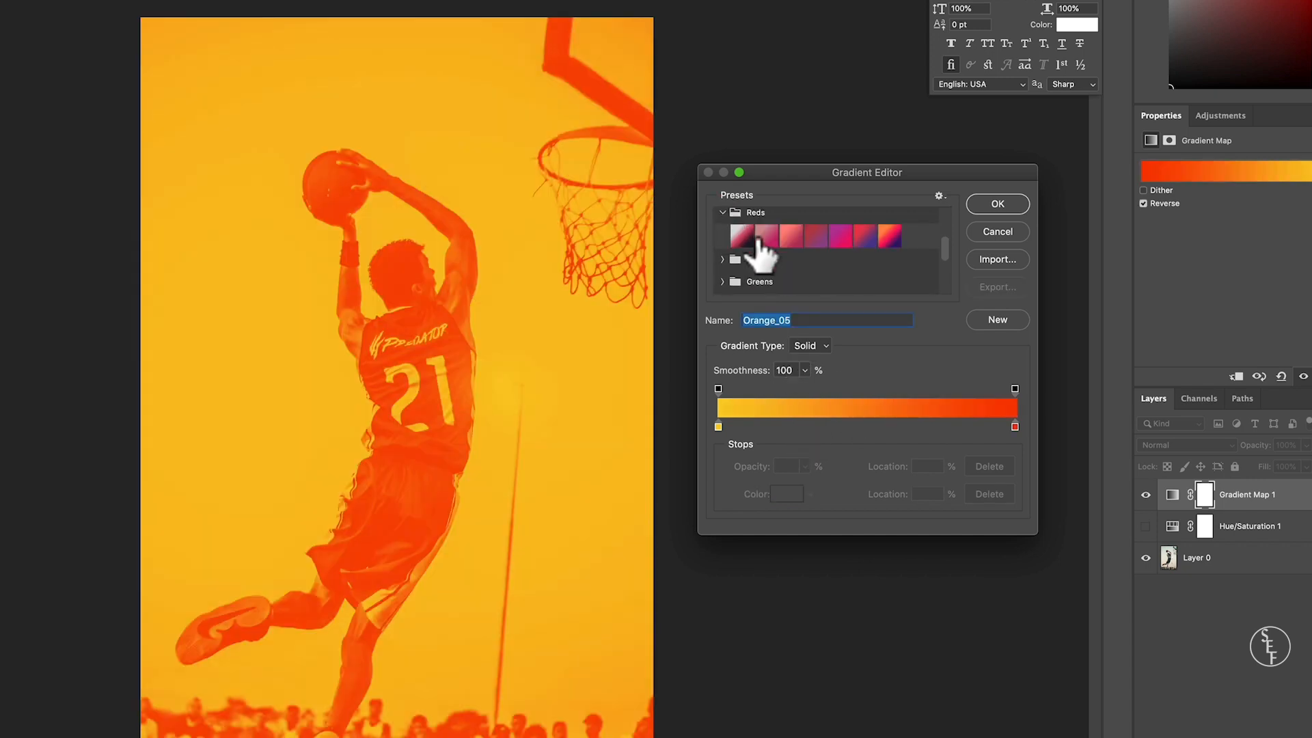
click(889, 236)
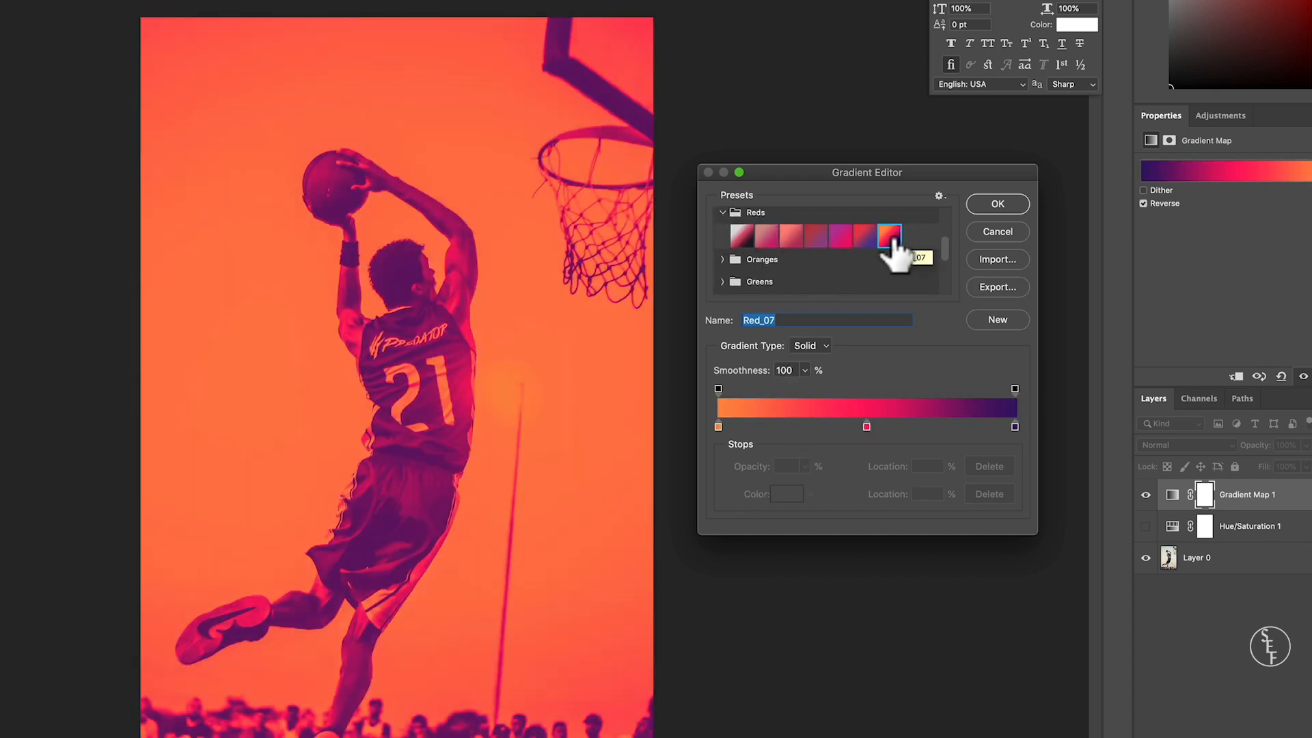